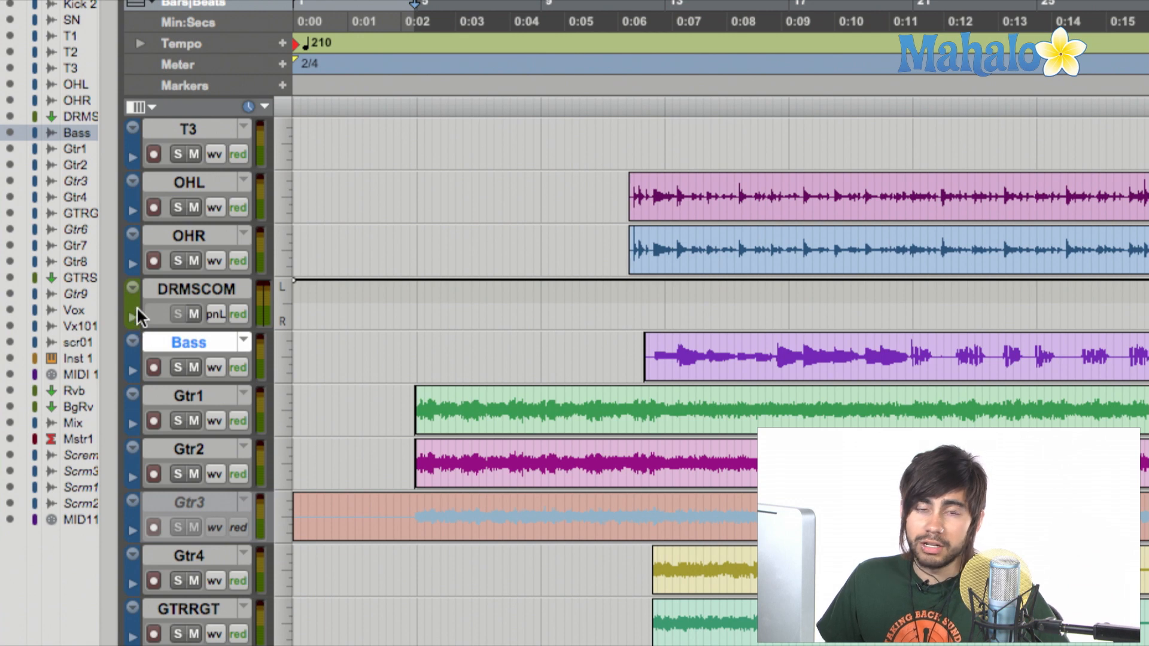
mouse_move(142, 201)
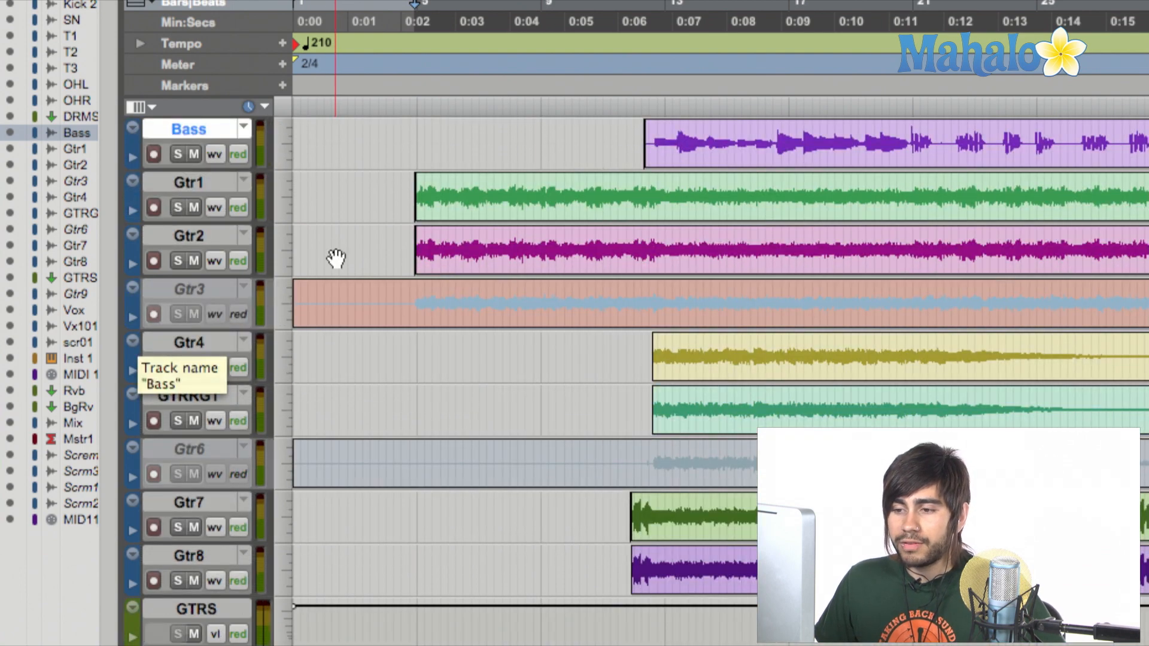
- Scroll through the session's edit window and select a track before changing settings
scroll("down", 3)
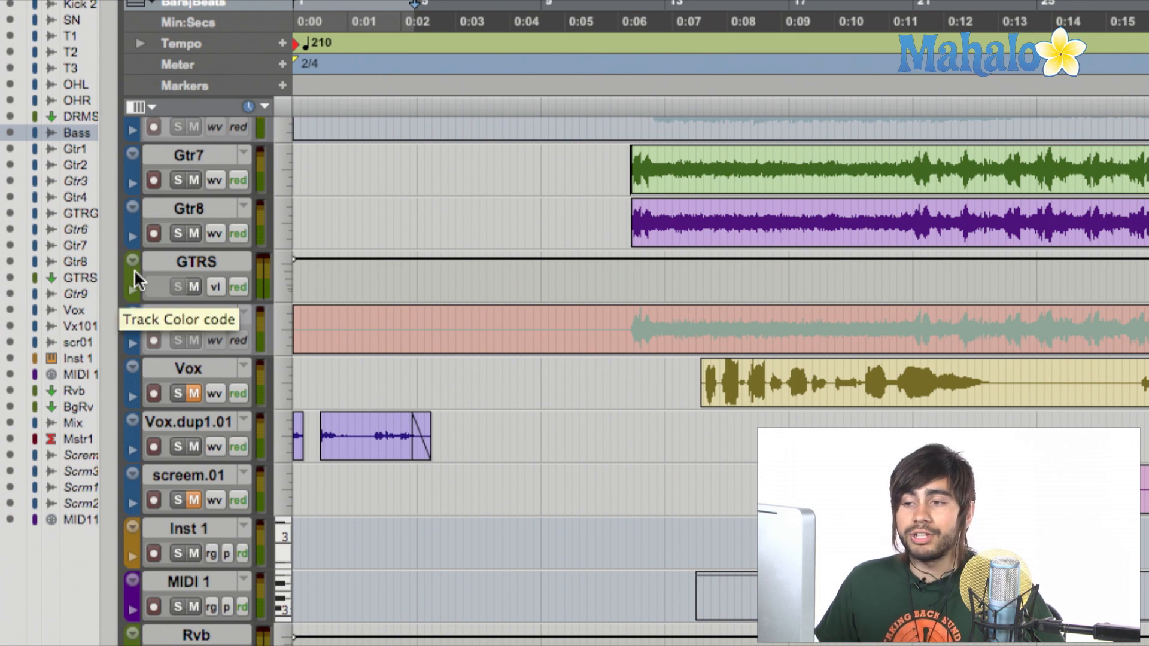
scroll("down", 3)
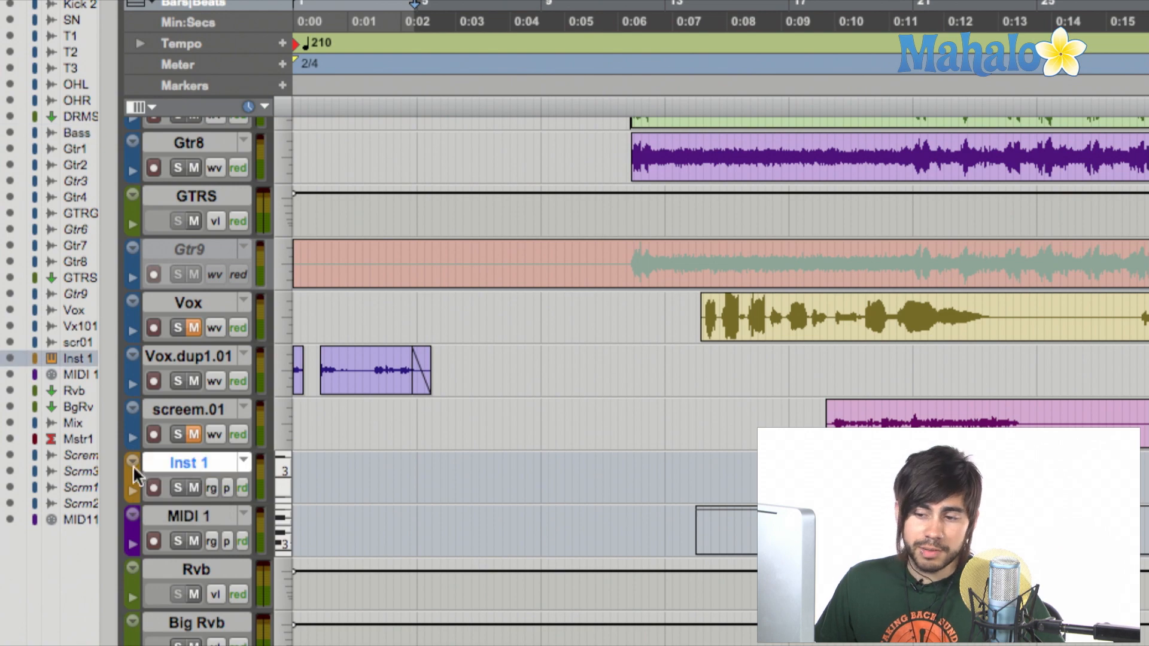
left_click(188, 514)
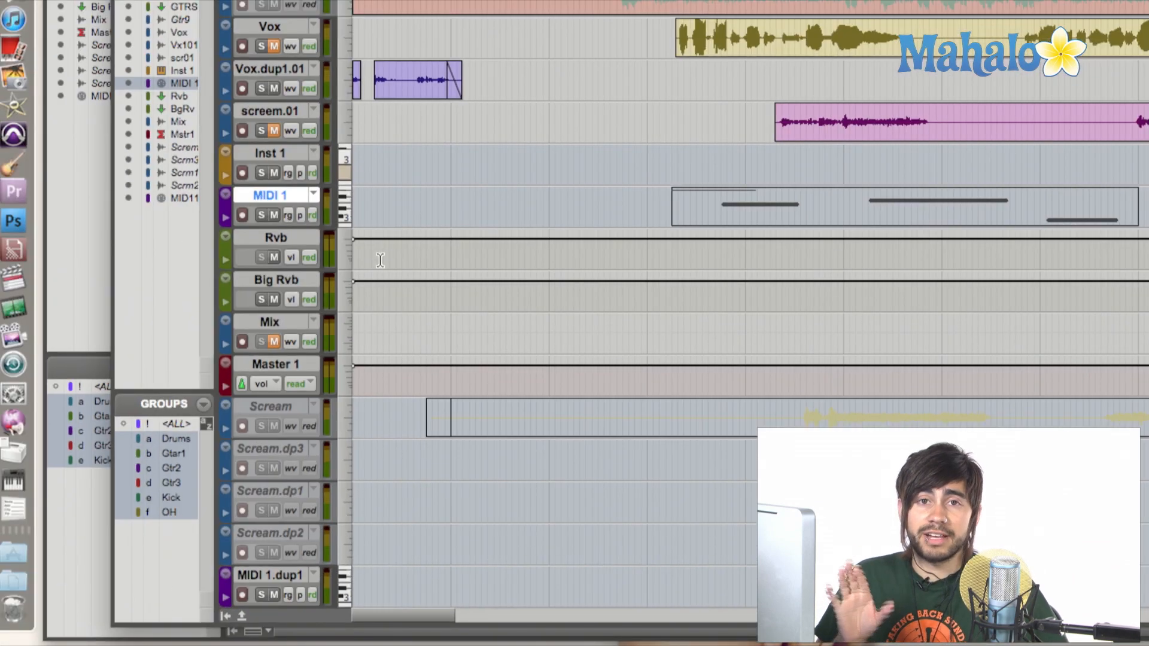
scroll("up", 3)
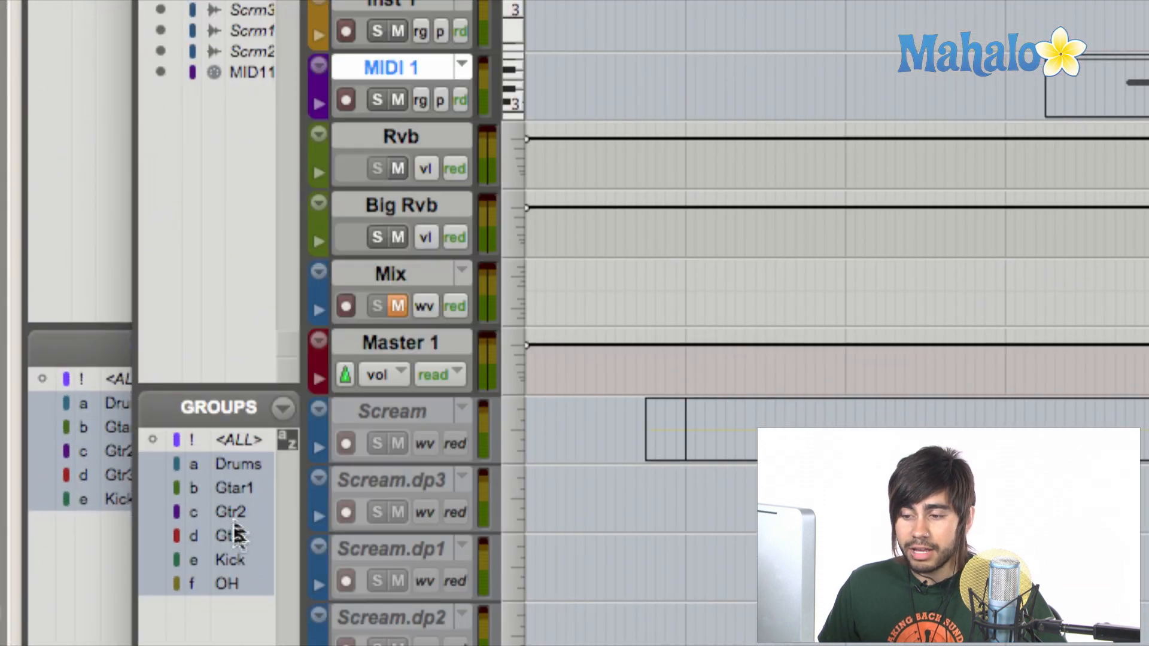
mouse_move(231, 536)
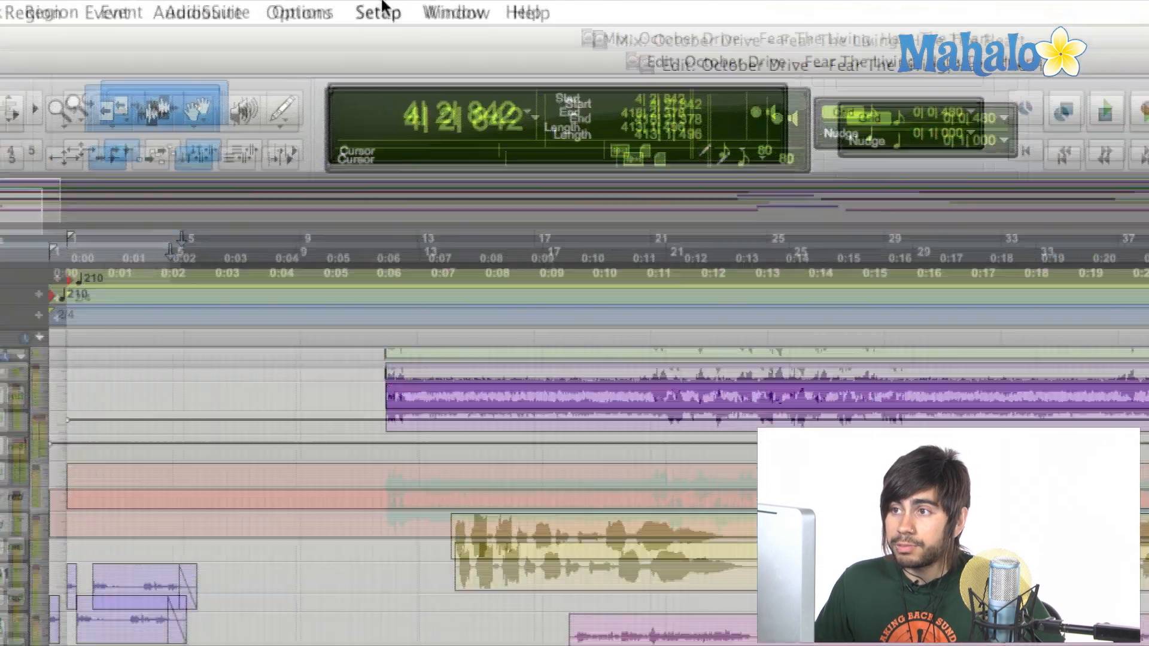
- Bring up Setup > Preferences on the Display page showing Track Type colour coding defaults
left_click(377, 13)
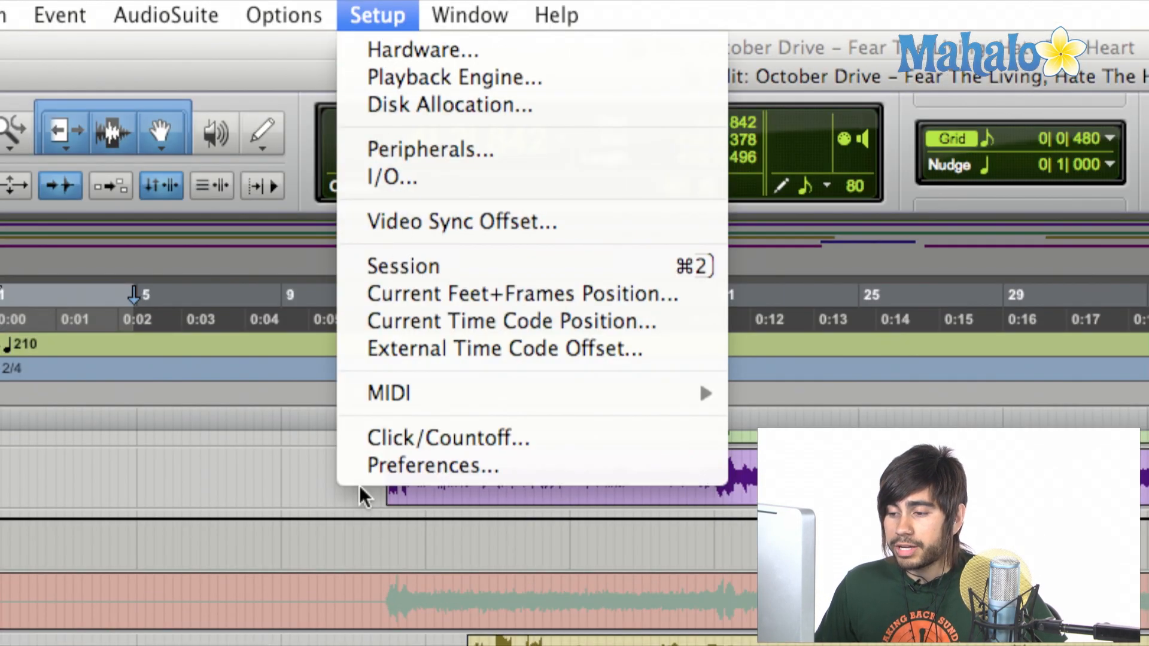
left_click(433, 466)
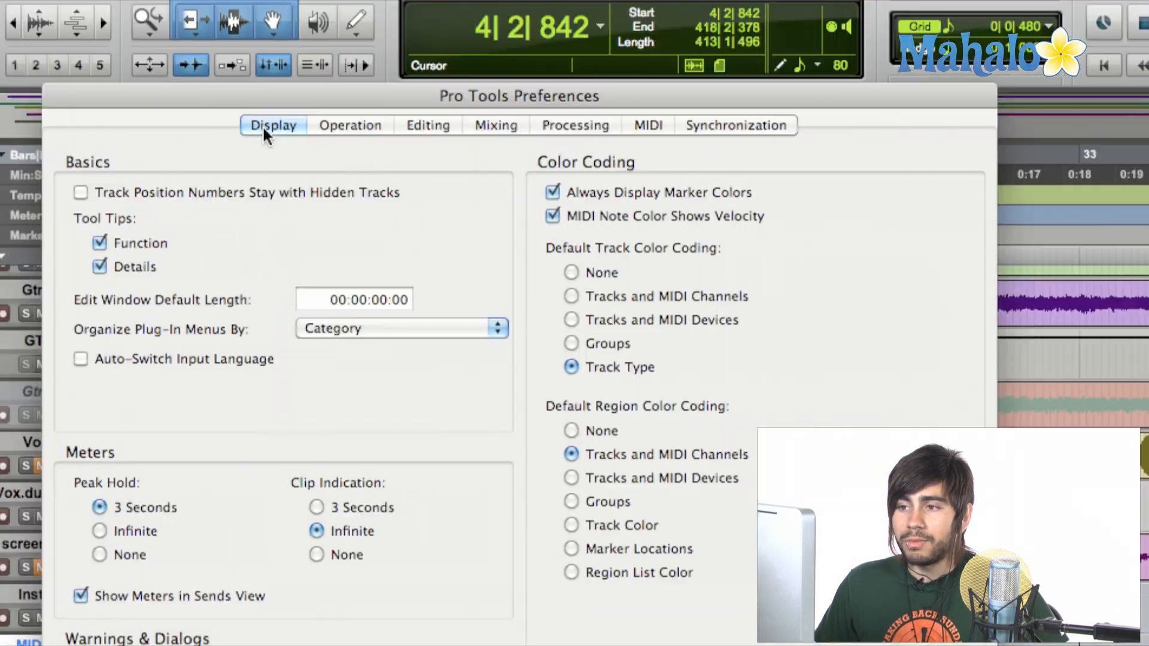
left_click(349, 124)
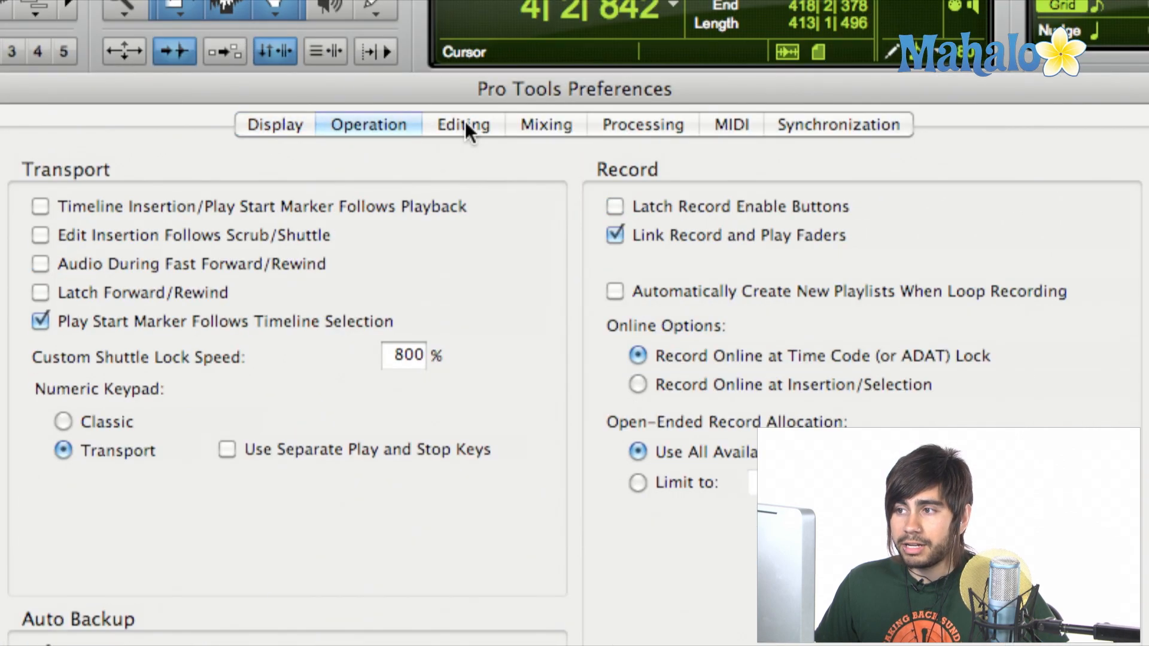
left_click(275, 124)
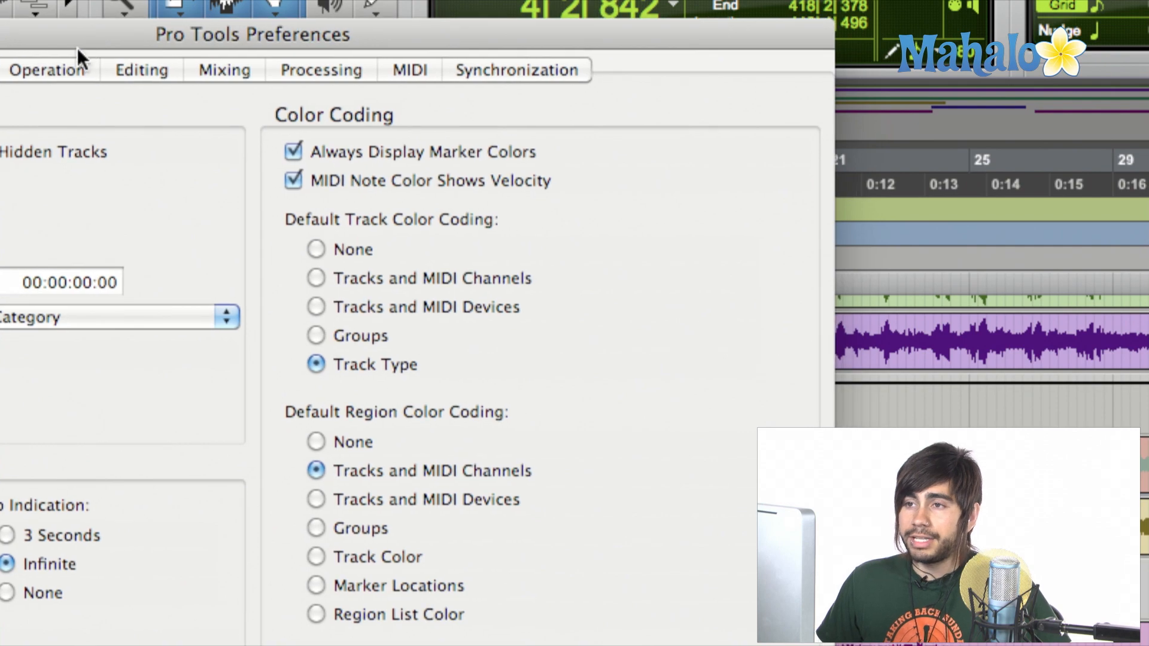
mouse_move(424, 128)
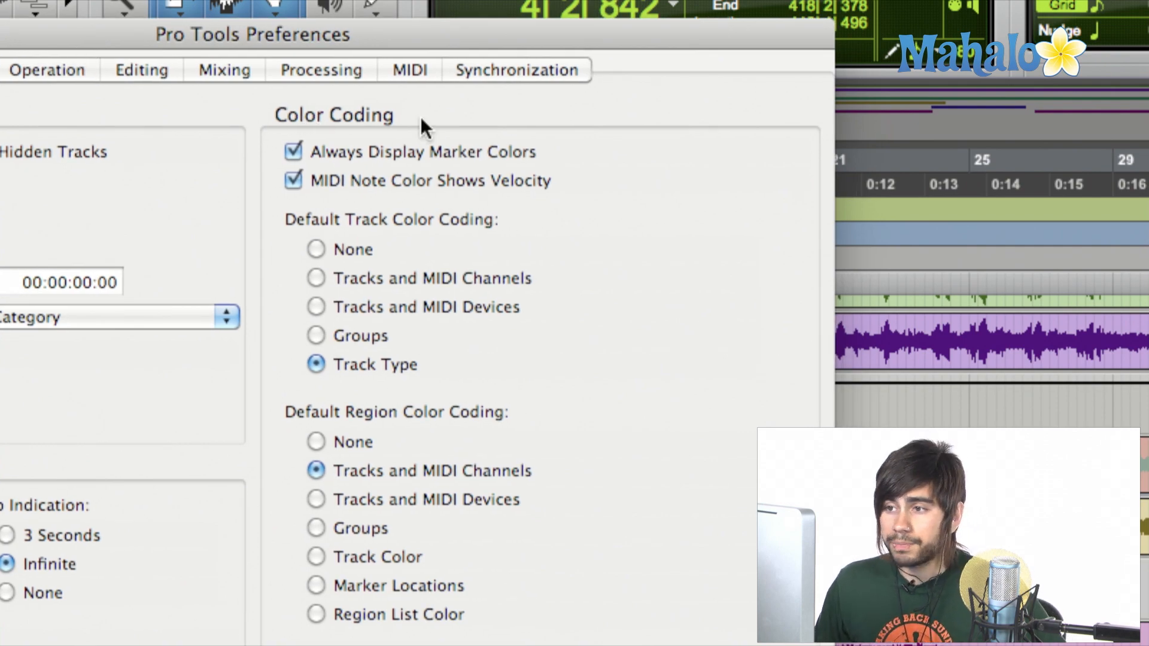
mouse_move(253, 168)
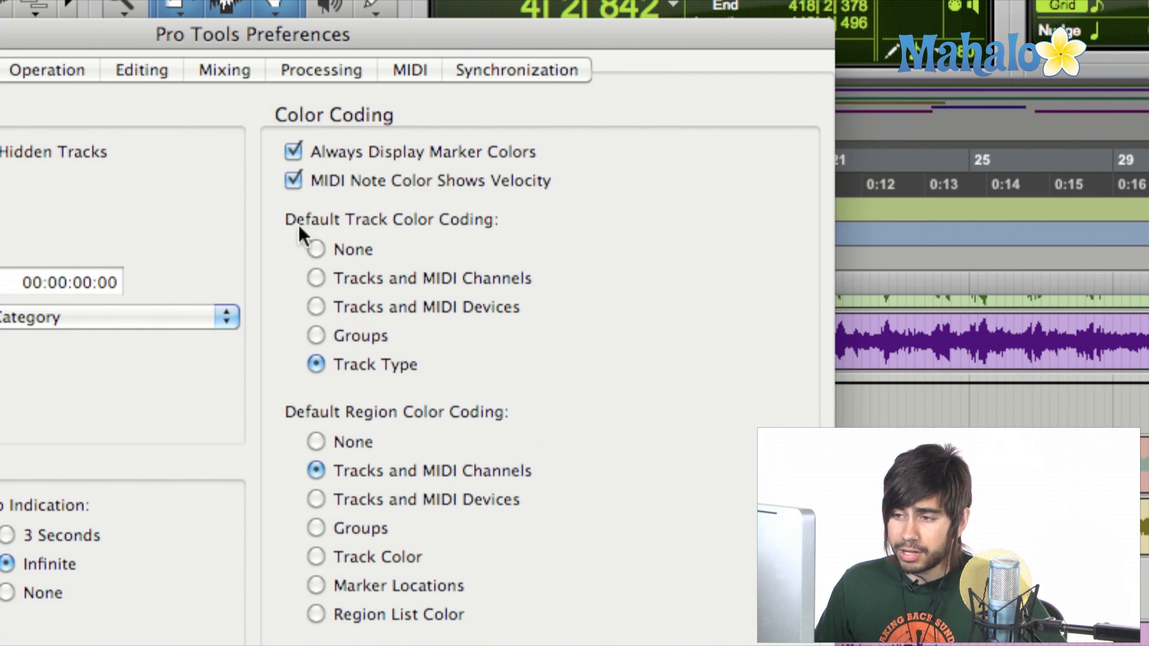
mouse_move(501, 231)
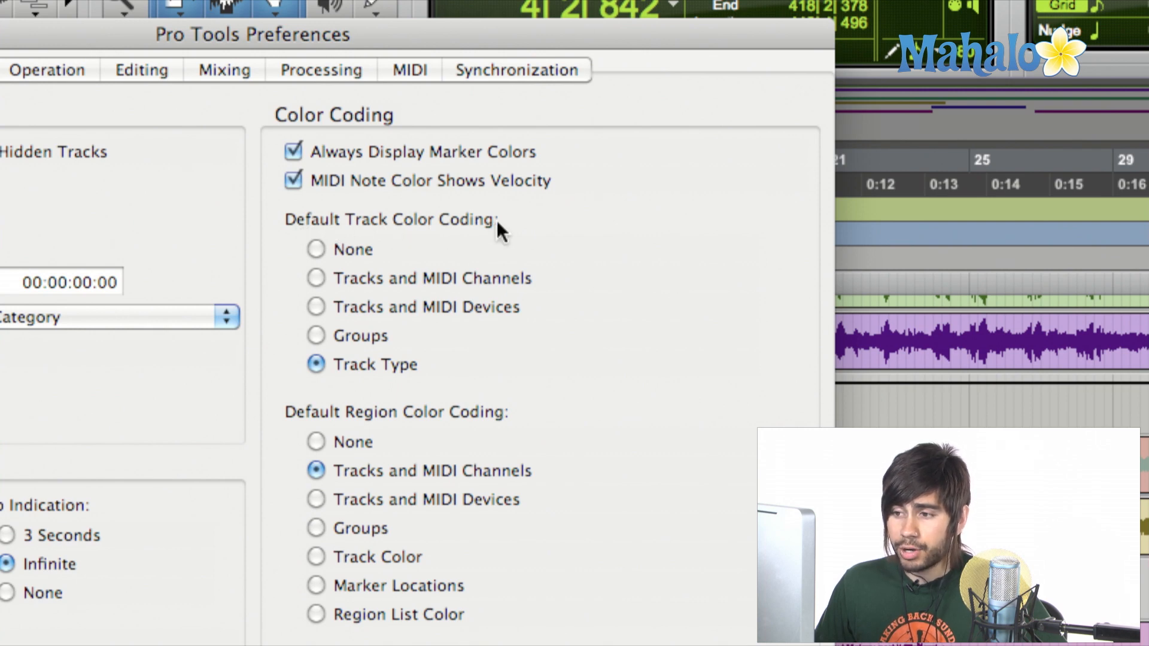
mouse_move(227, 238)
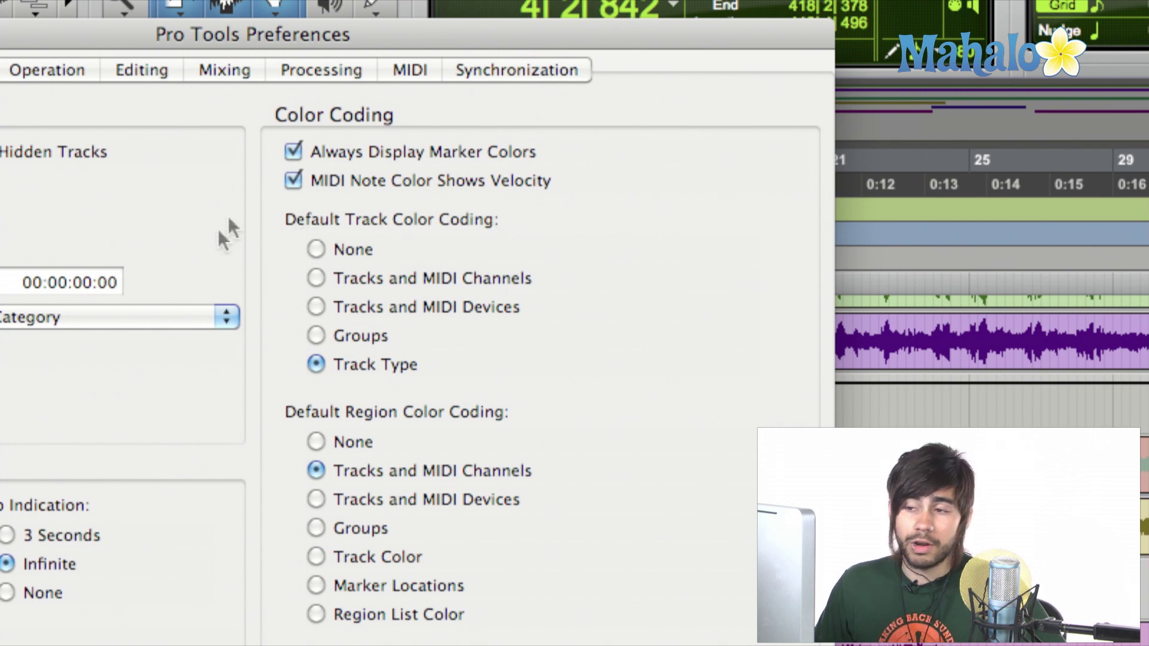
mouse_move(278, 339)
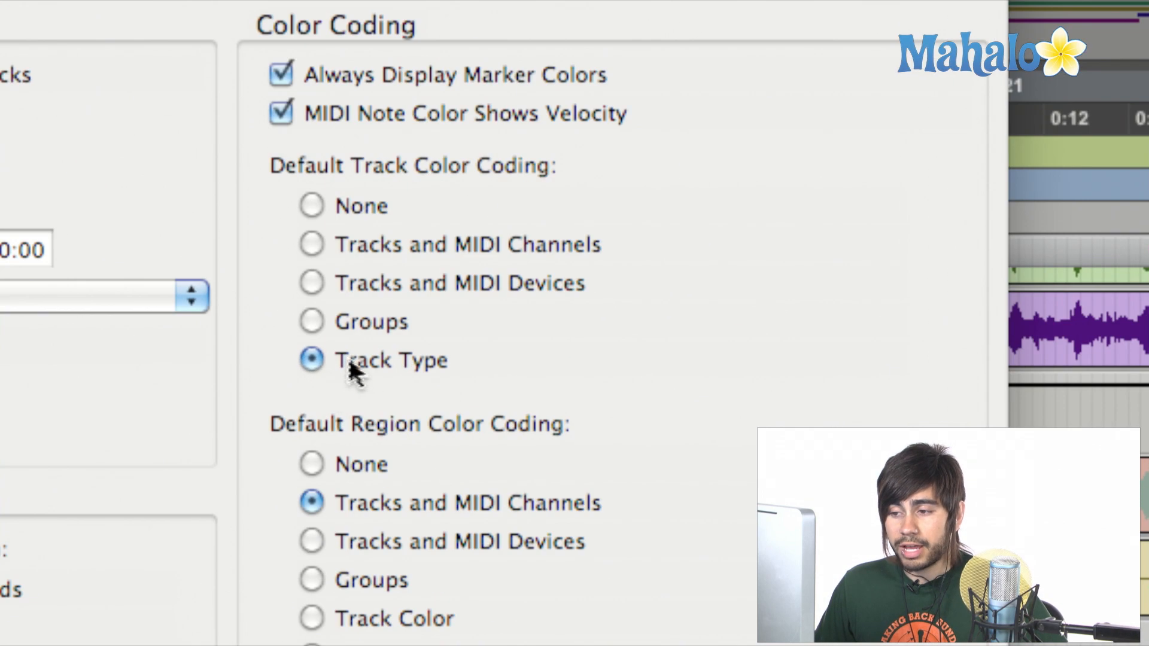
mouse_move(410, 373)
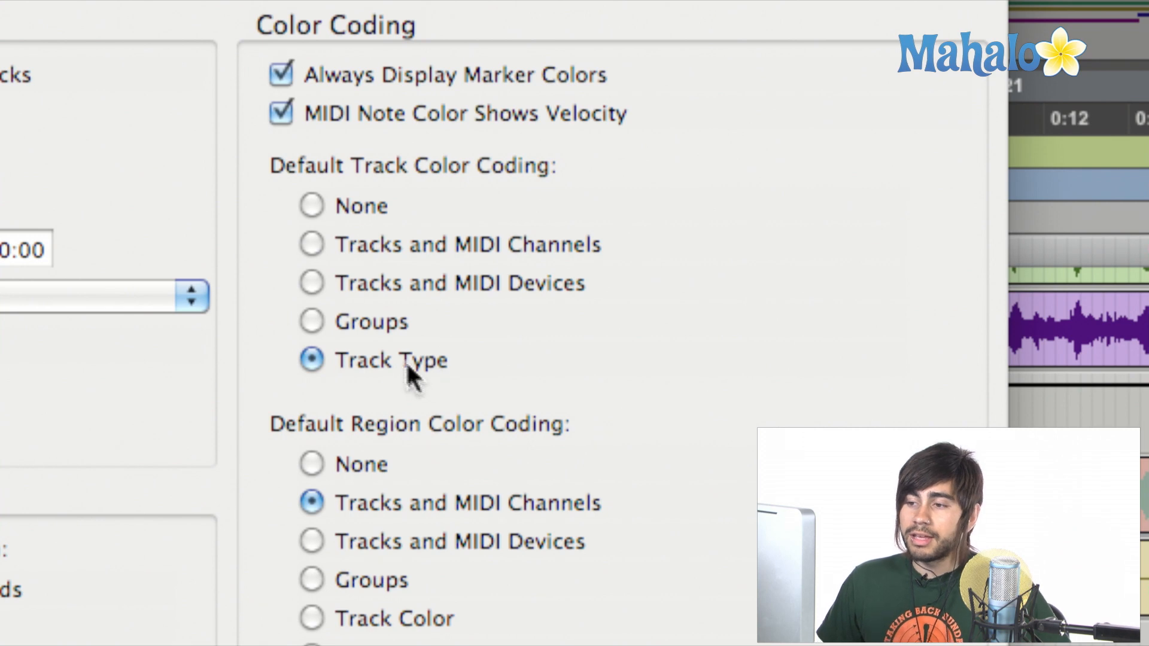
mouse_move(320, 325)
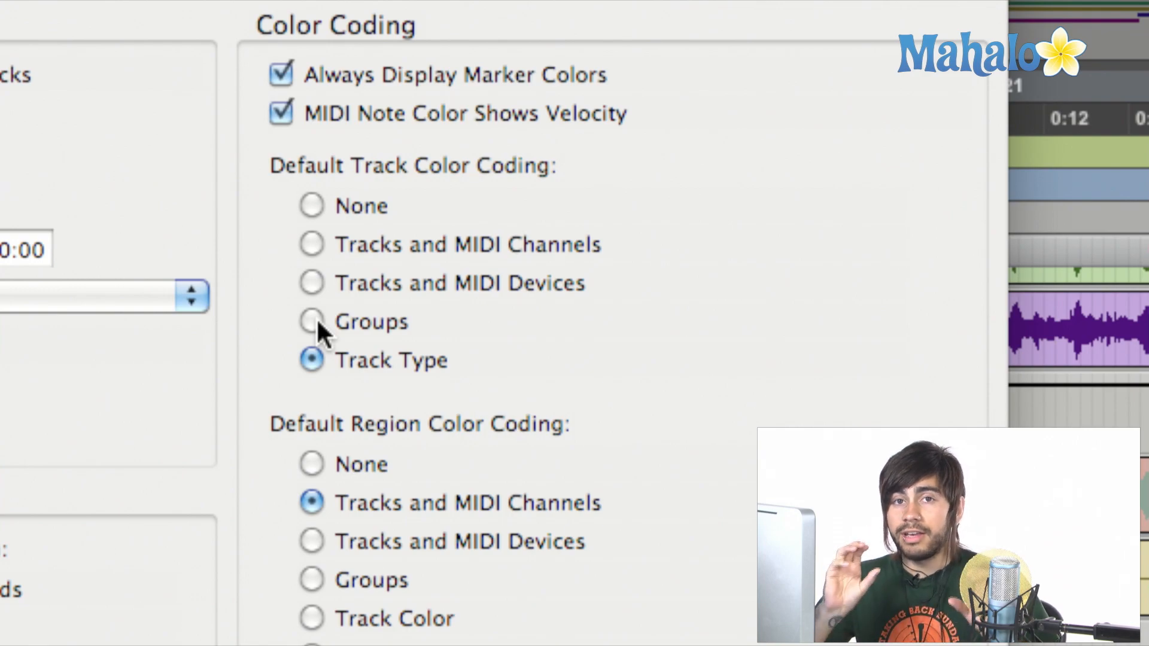
- Set Default Track Color Coding to Groups and confirm with OK
left_click(311, 322)
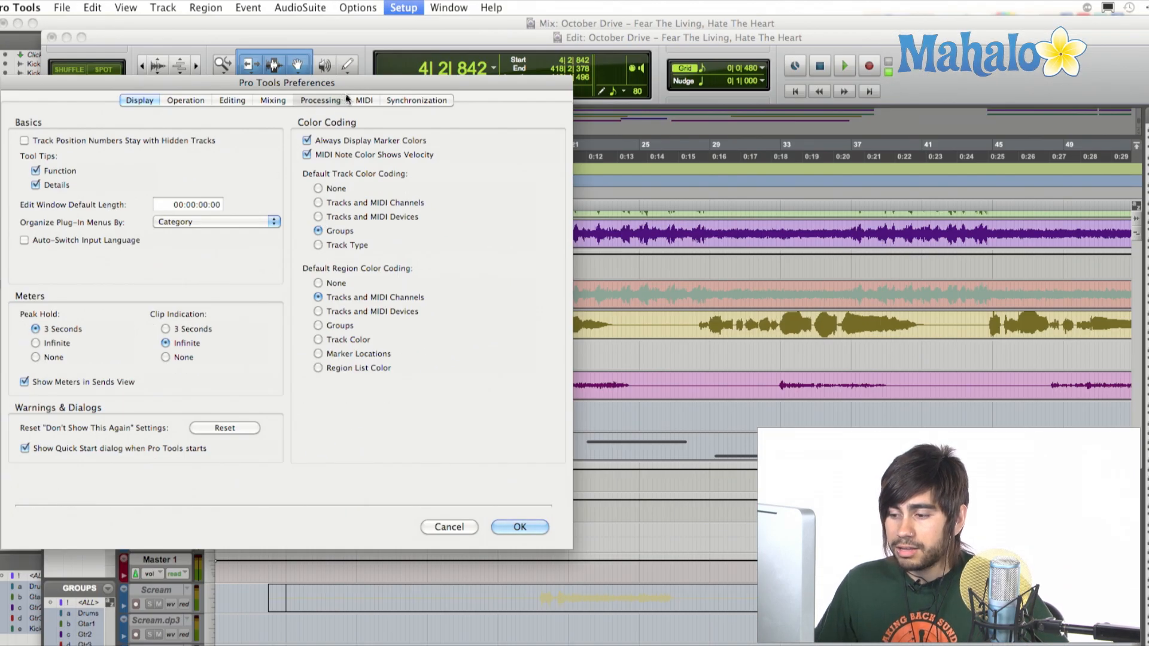
left_click(184, 100)
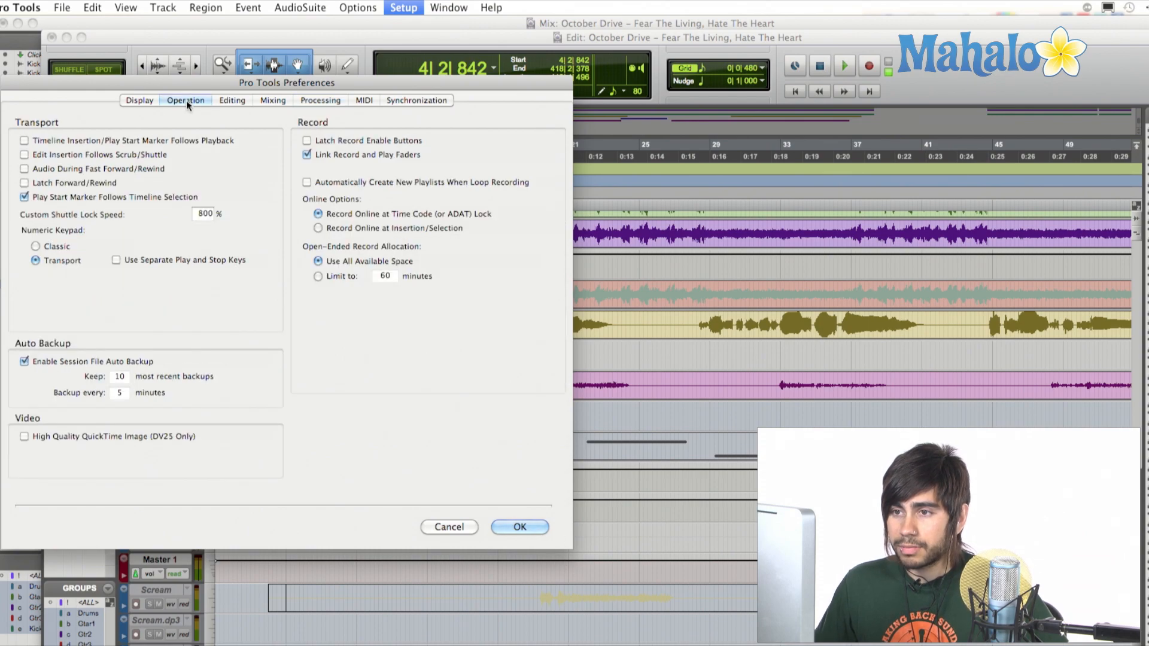
left_click(139, 101)
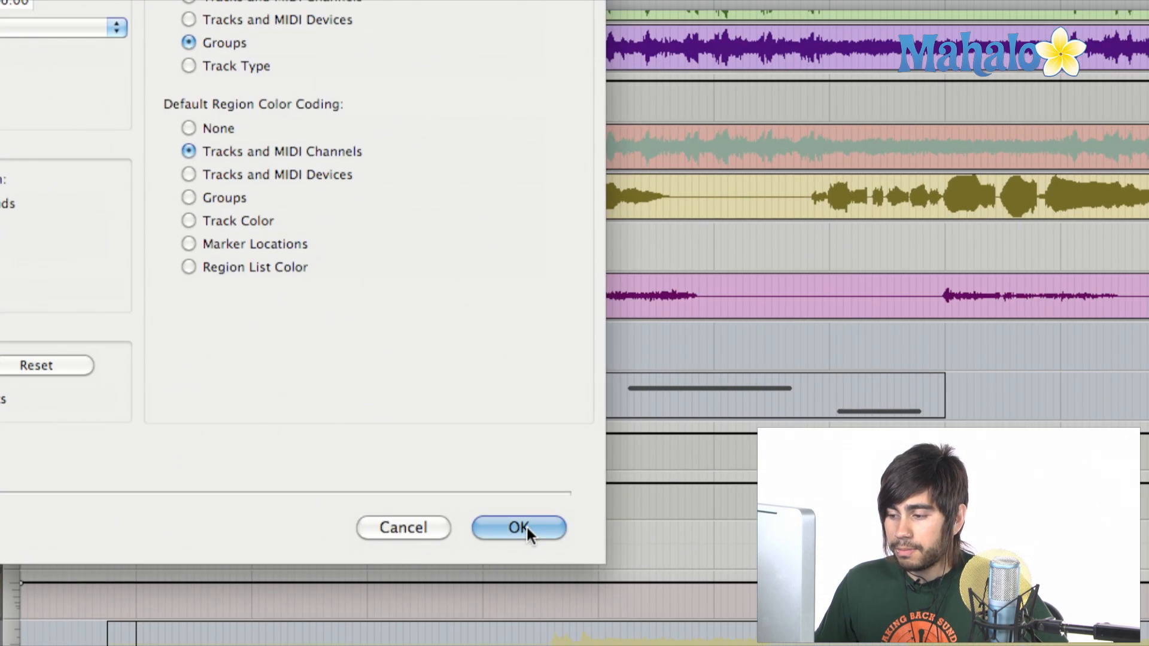
left_click(518, 528)
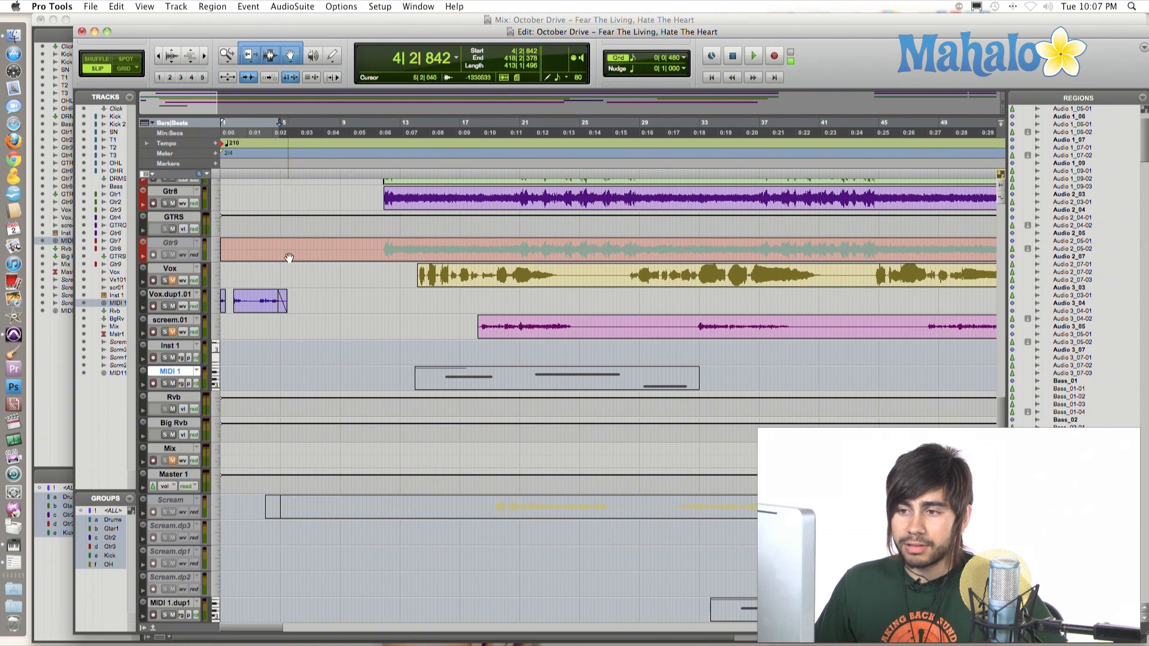
scroll("up", 3)
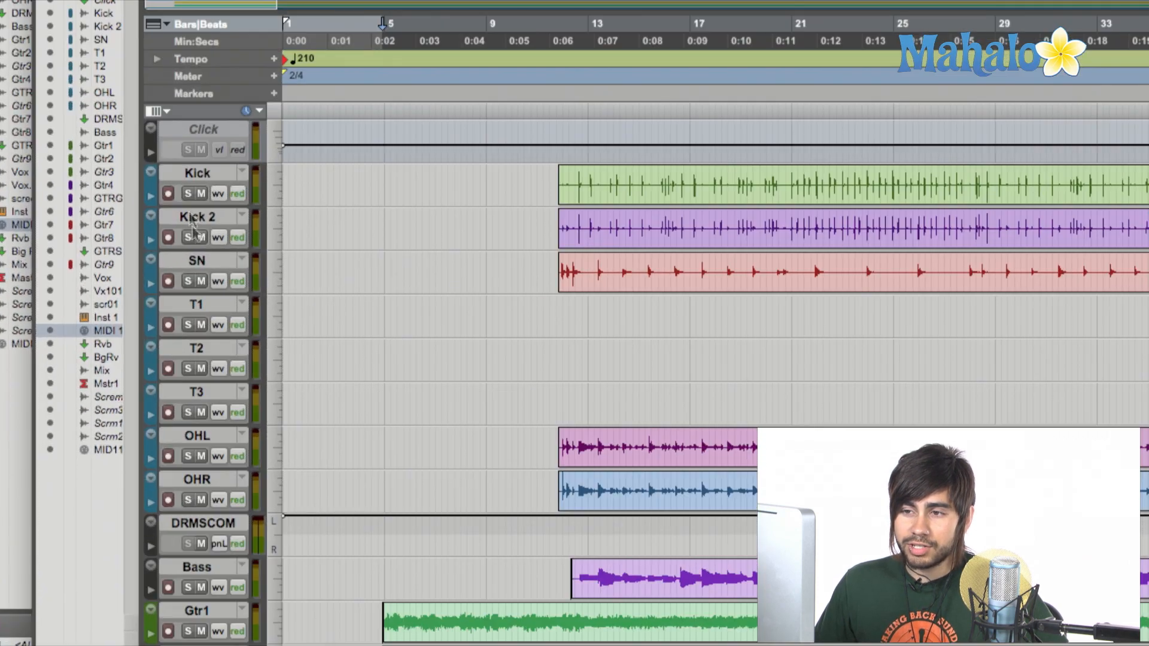
mouse_move(196, 262)
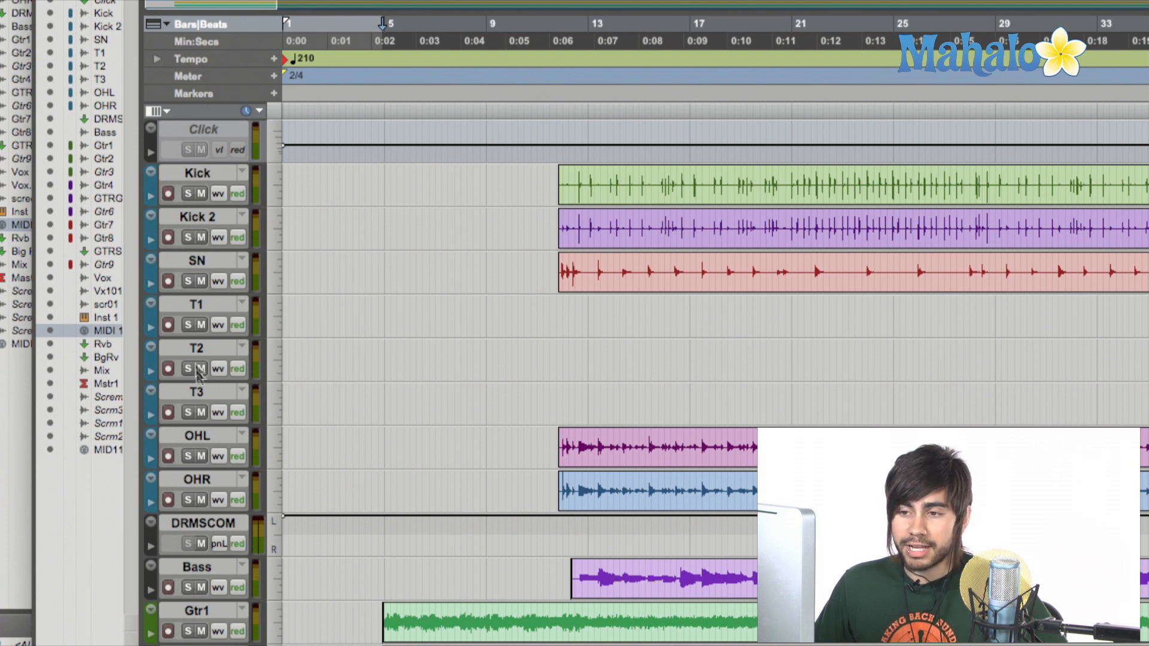
mouse_move(195, 243)
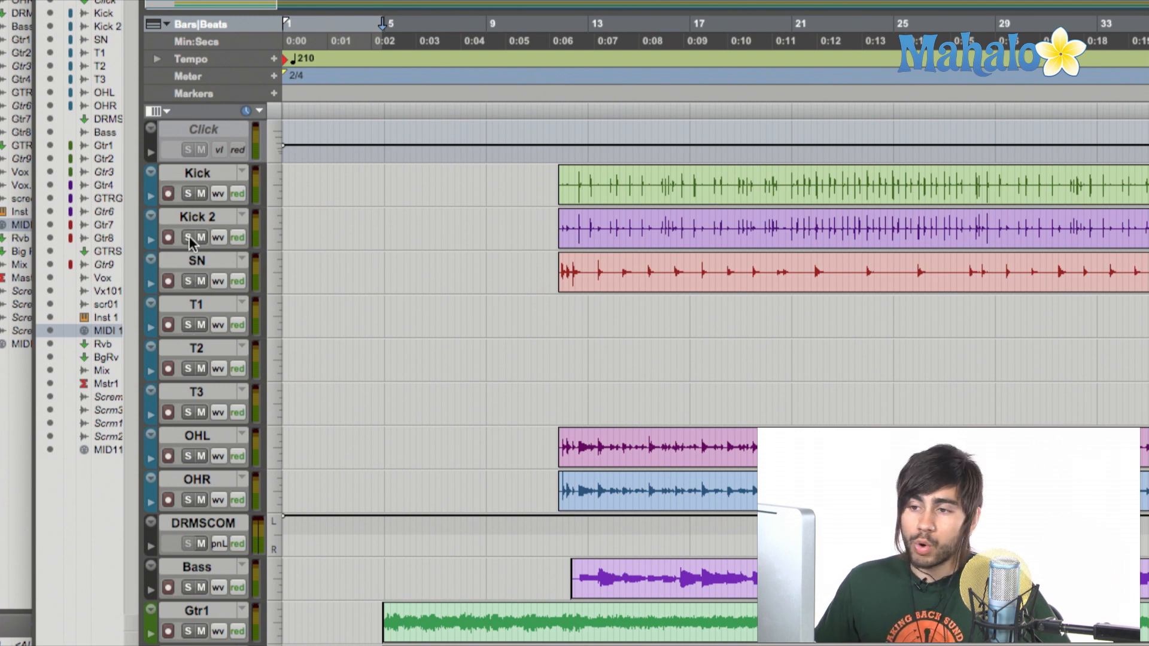
mouse_move(152, 285)
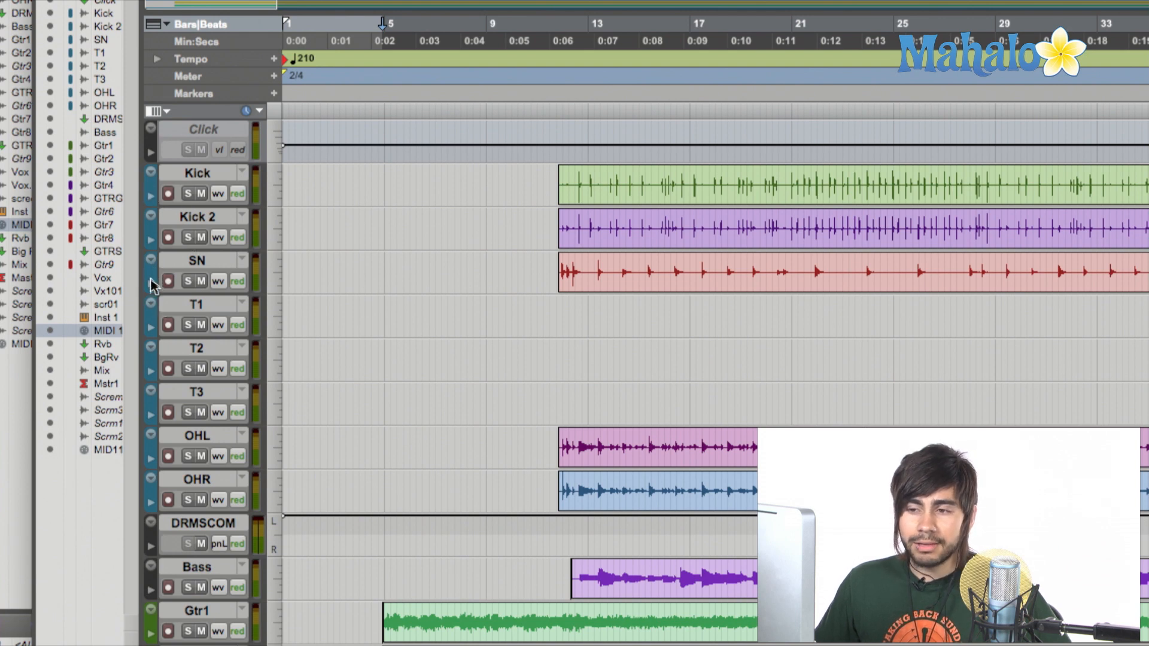
mouse_move(155, 282)
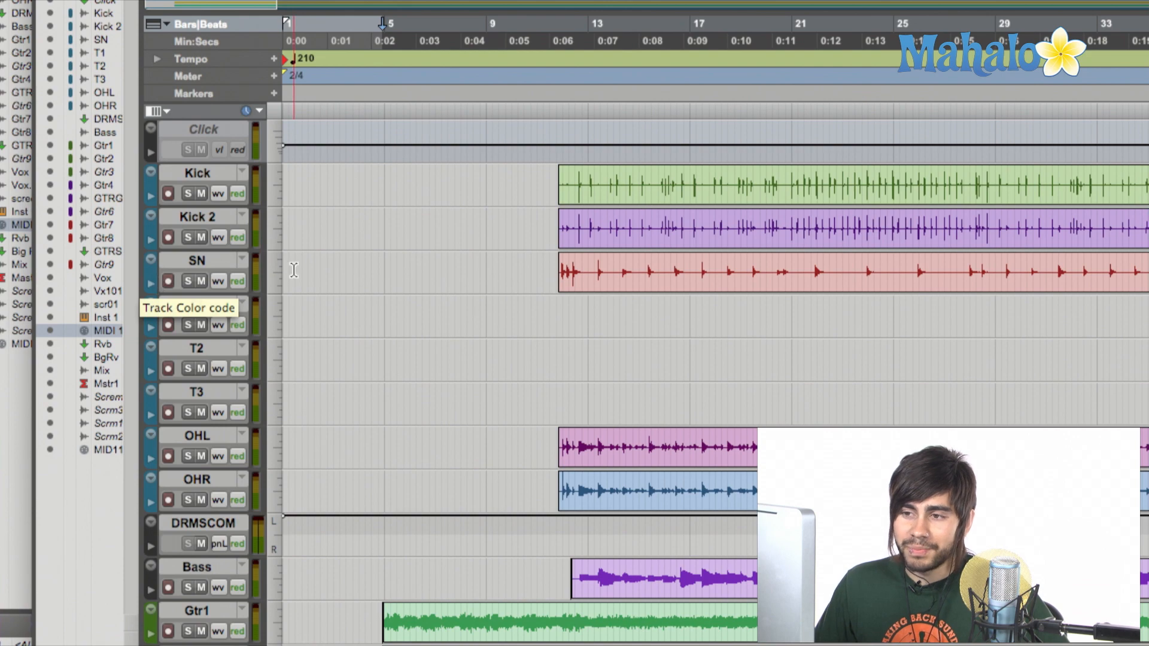
mouse_move(207, 258)
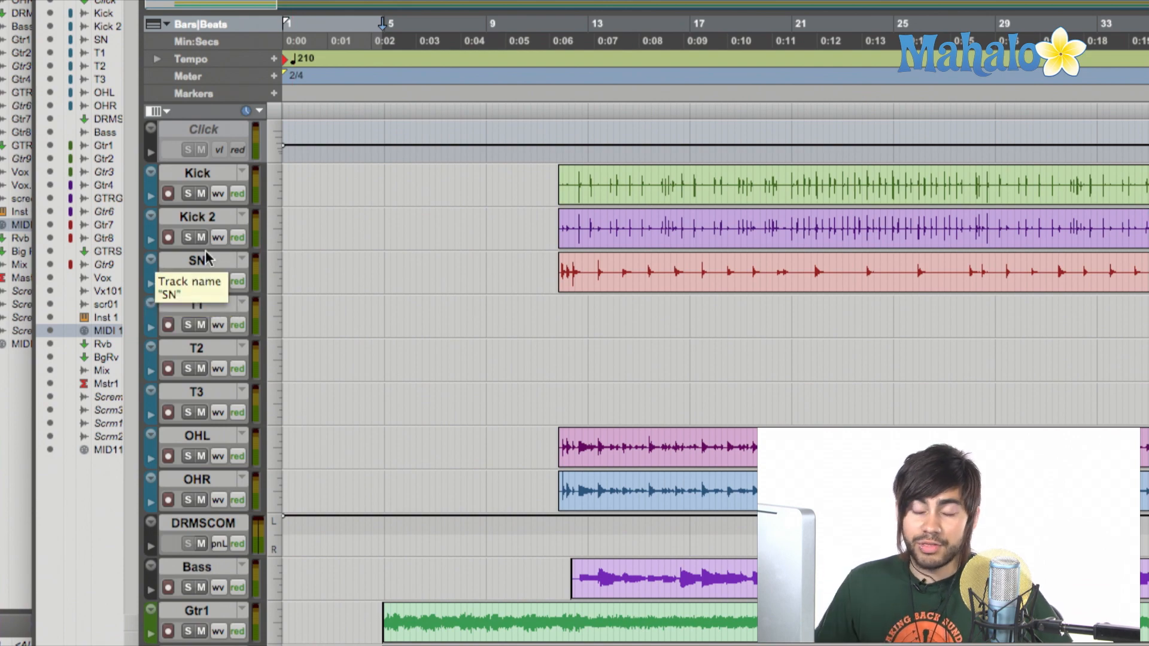
scroll("down", 3)
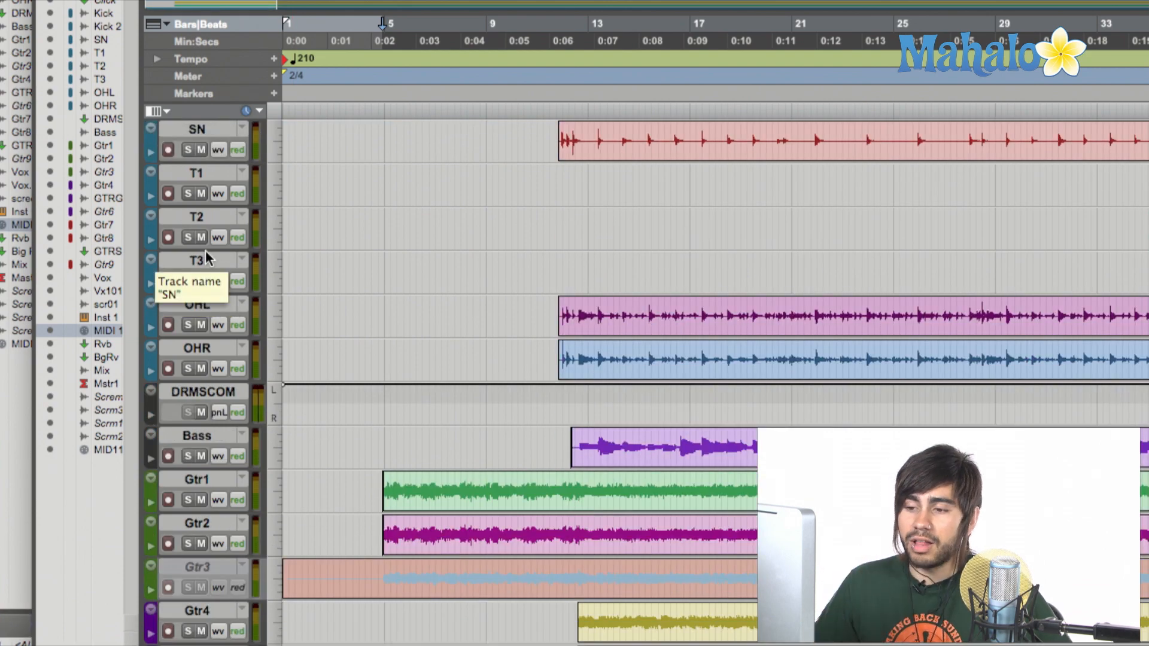
scroll("down", 3)
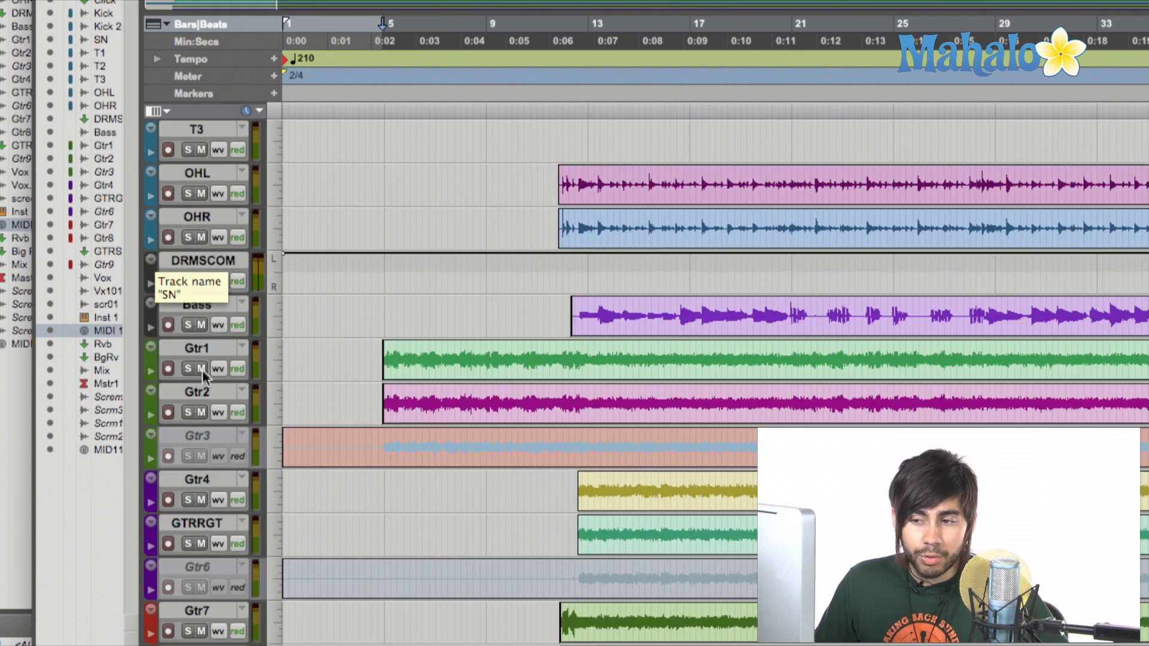
mouse_move(170, 465)
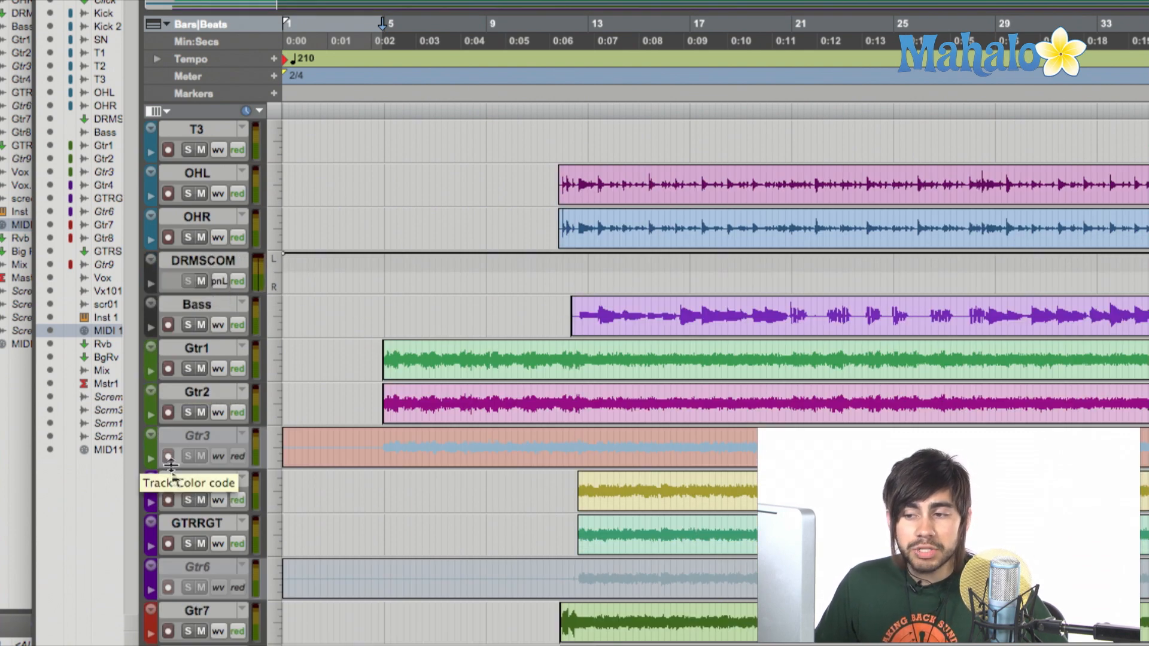
mouse_move(245, 418)
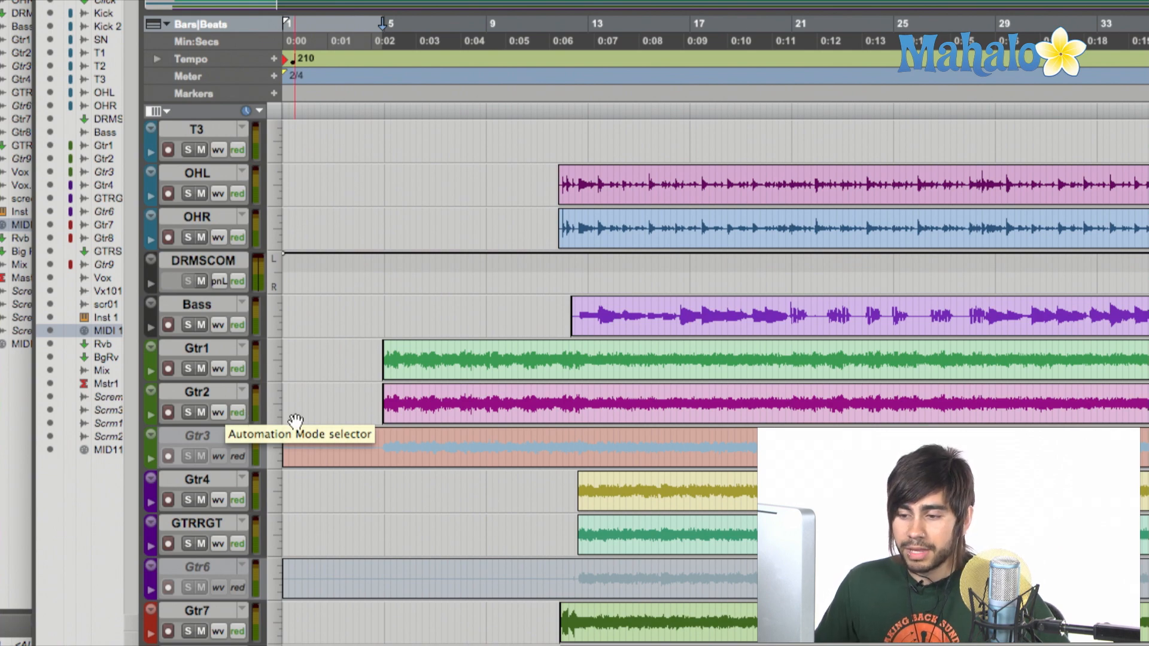
scroll("down", 3)
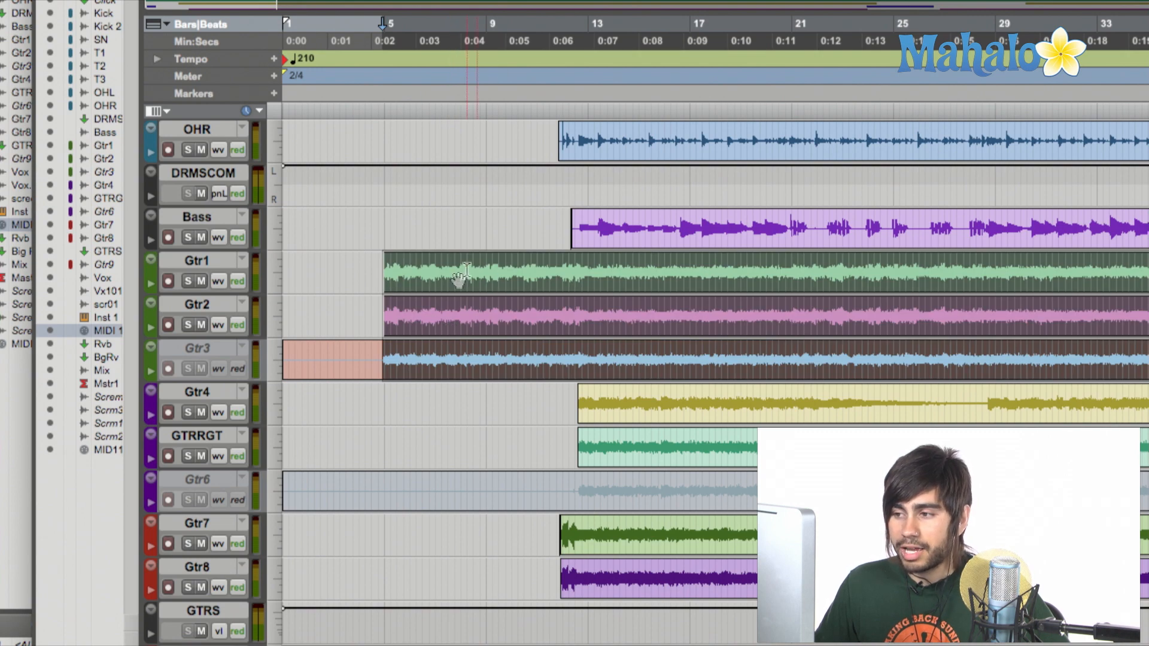
scroll("up", 3)
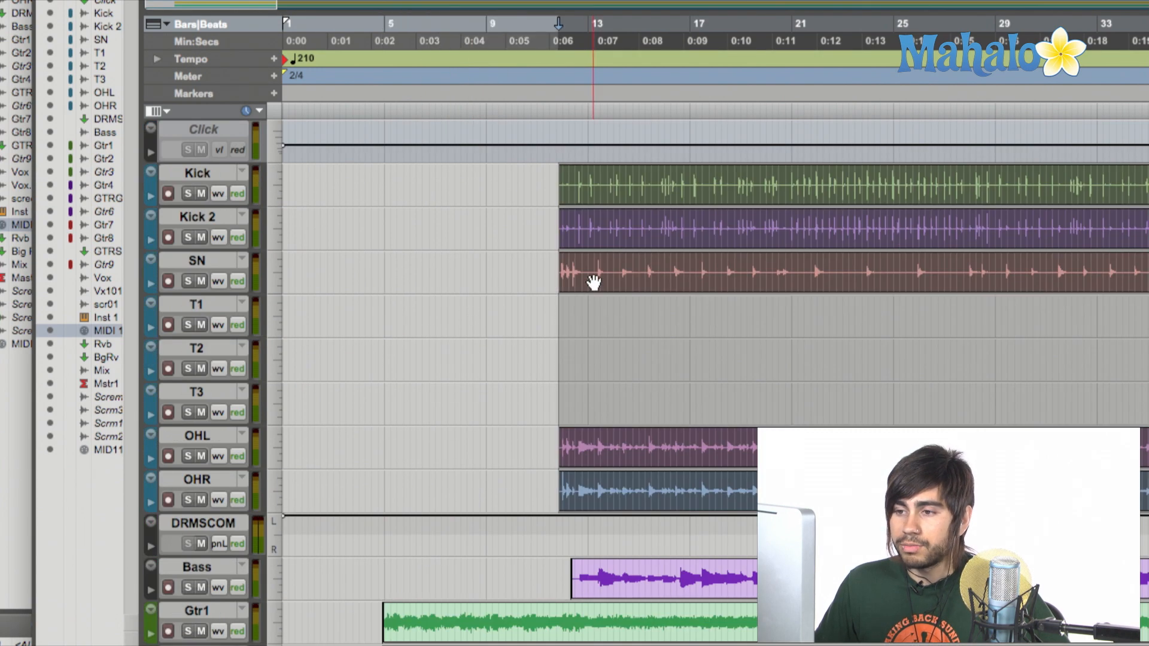
scroll("down", 3)
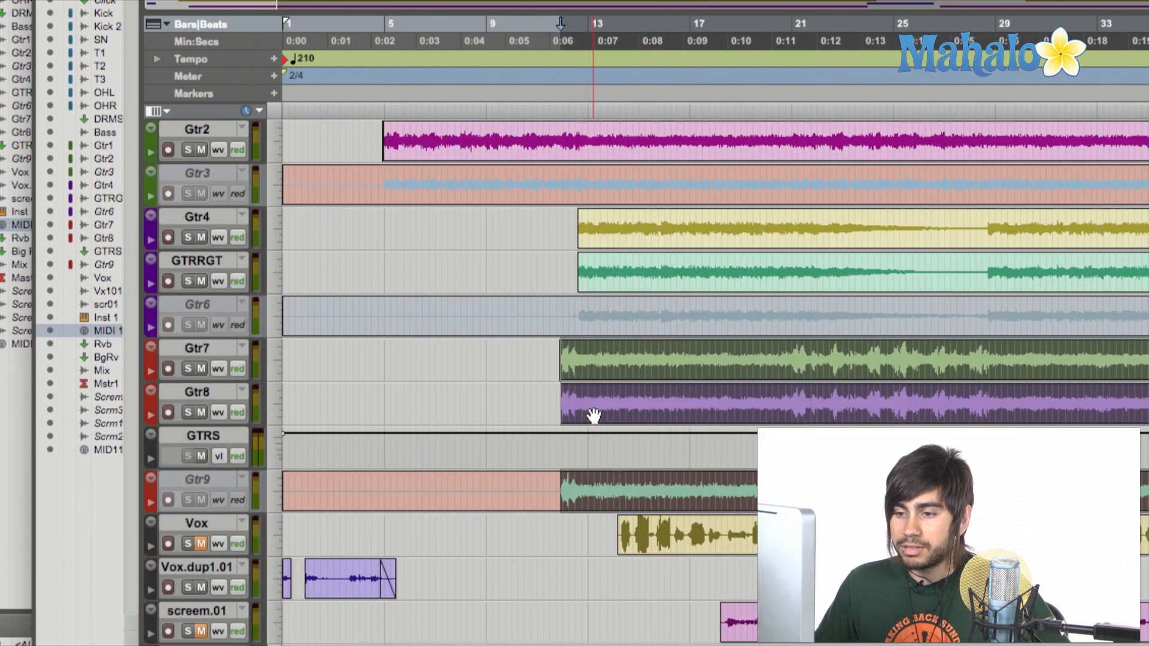
scroll("down", 3)
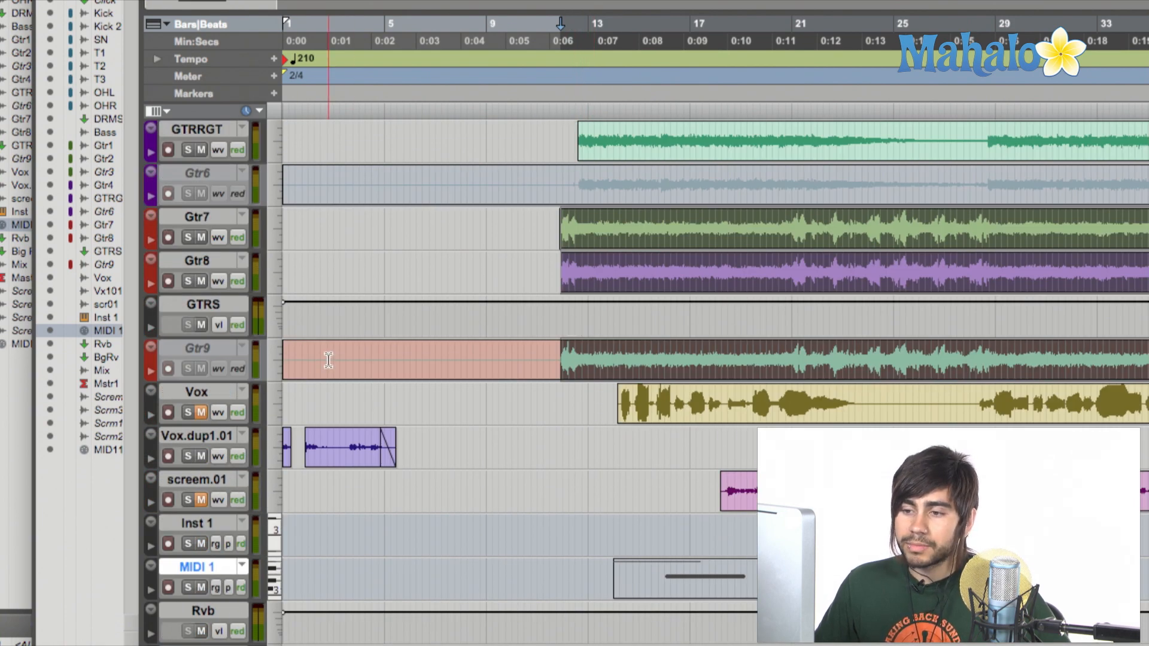
scroll("down", 3)
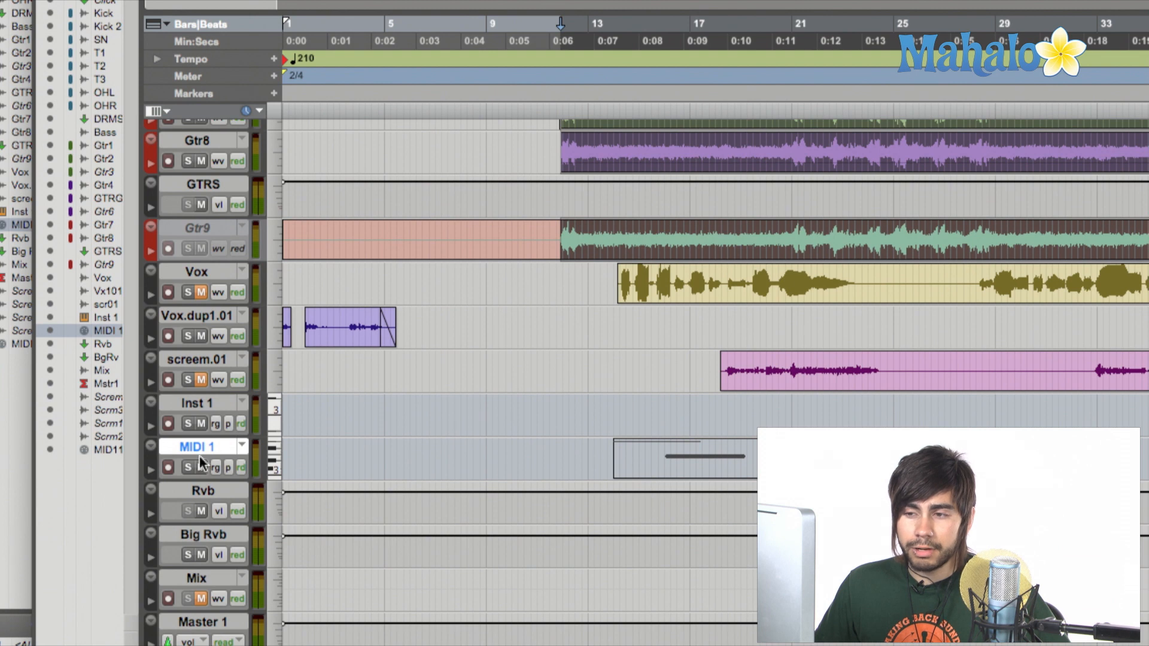
mouse_move(161, 316)
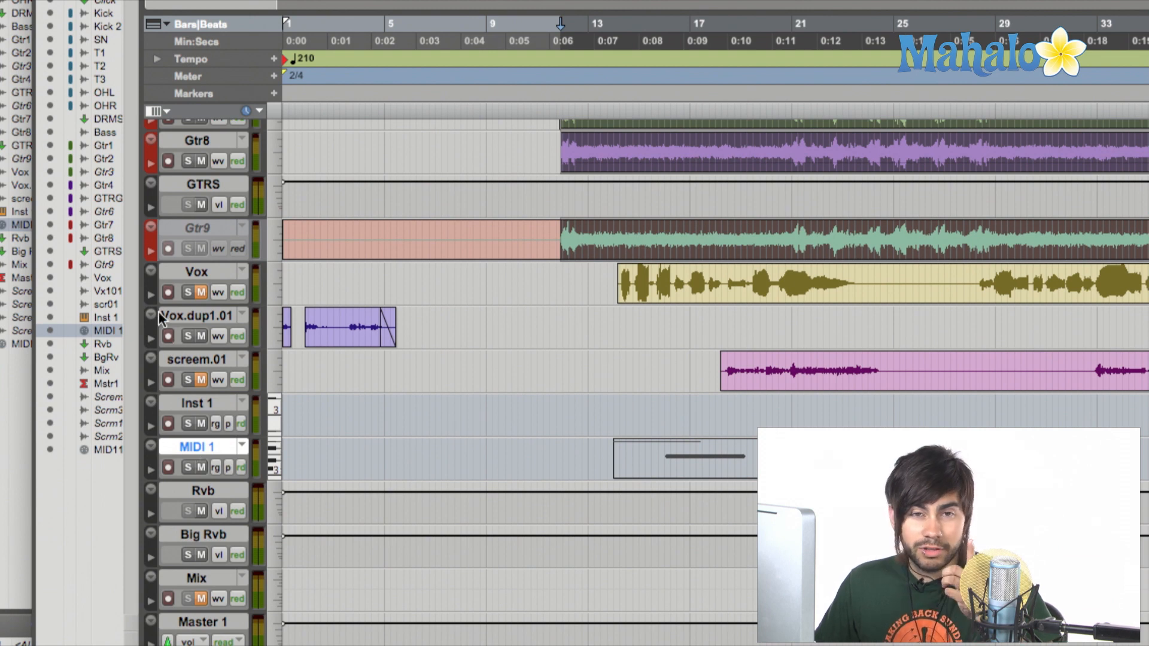
mouse_move(191, 315)
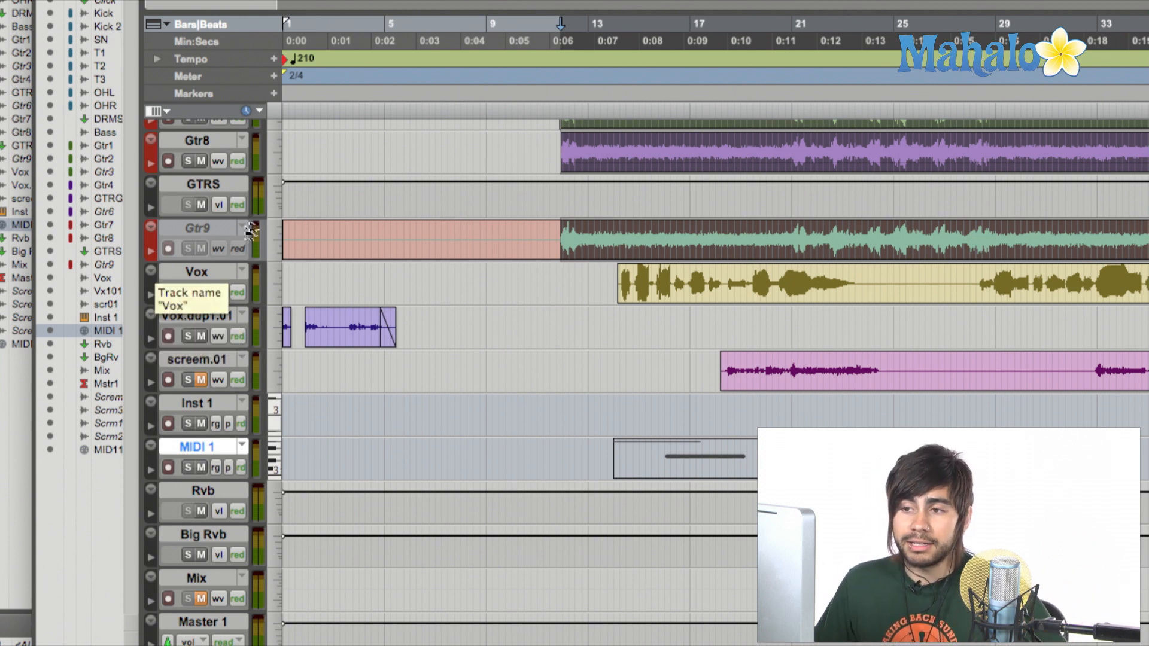
mouse_move(562, 348)
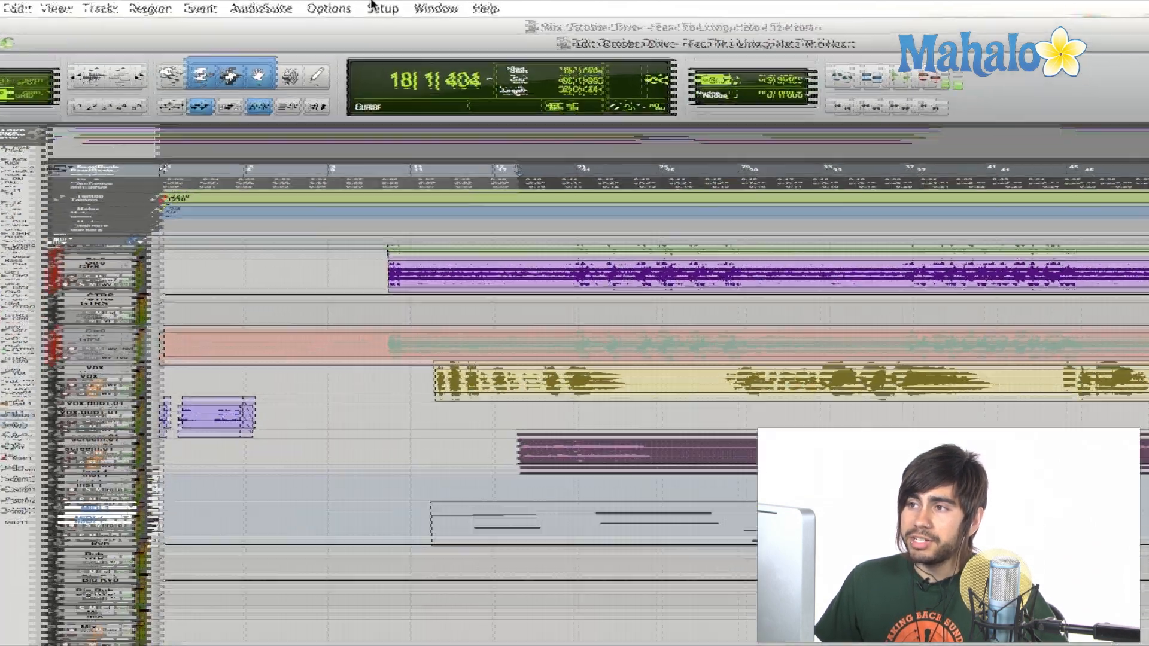
- Reopen Preferences and set Default Track Color Coding to Tracks and MIDI Channels
left_click(383, 8)
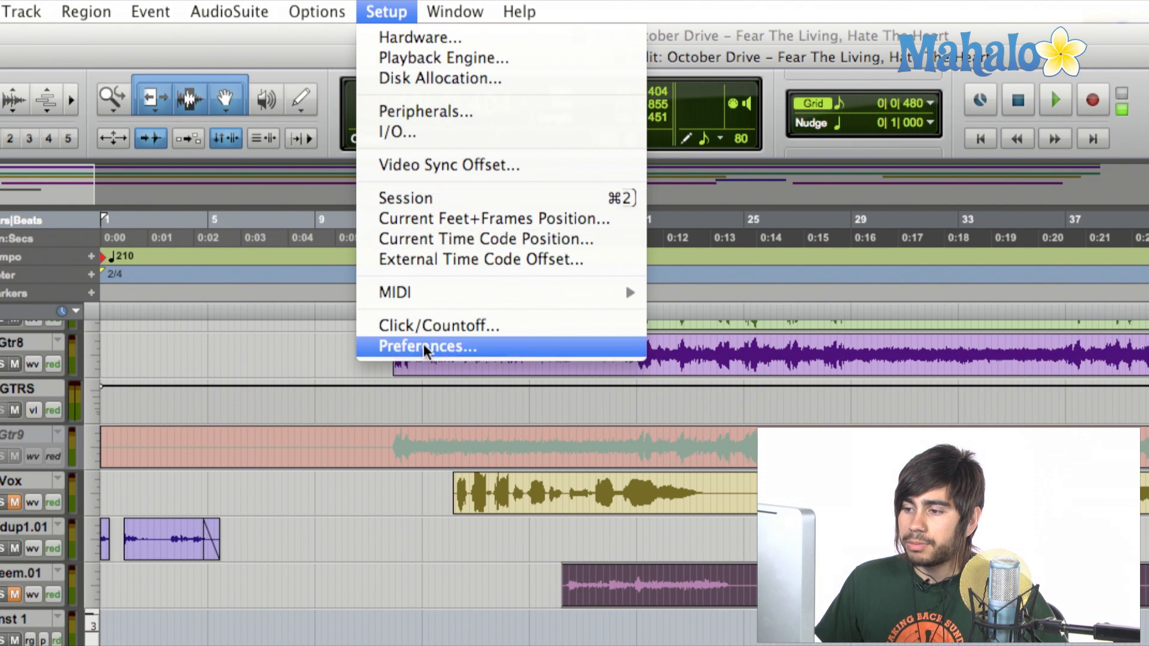
left_click(427, 346)
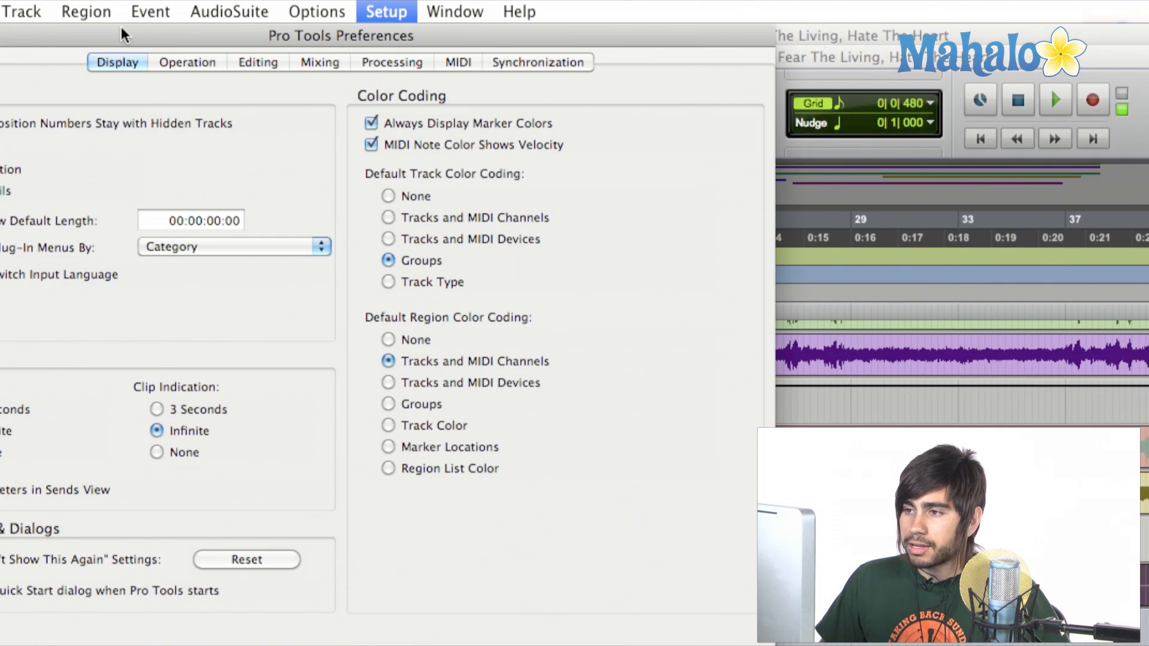
mouse_move(399, 228)
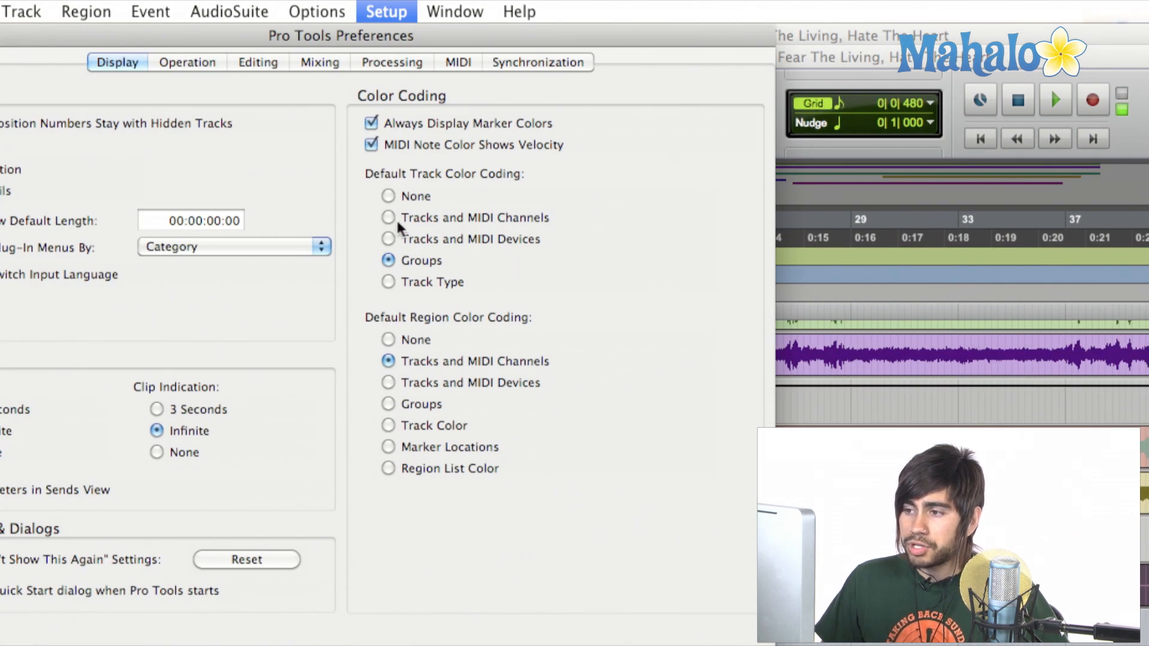
left_click(388, 217)
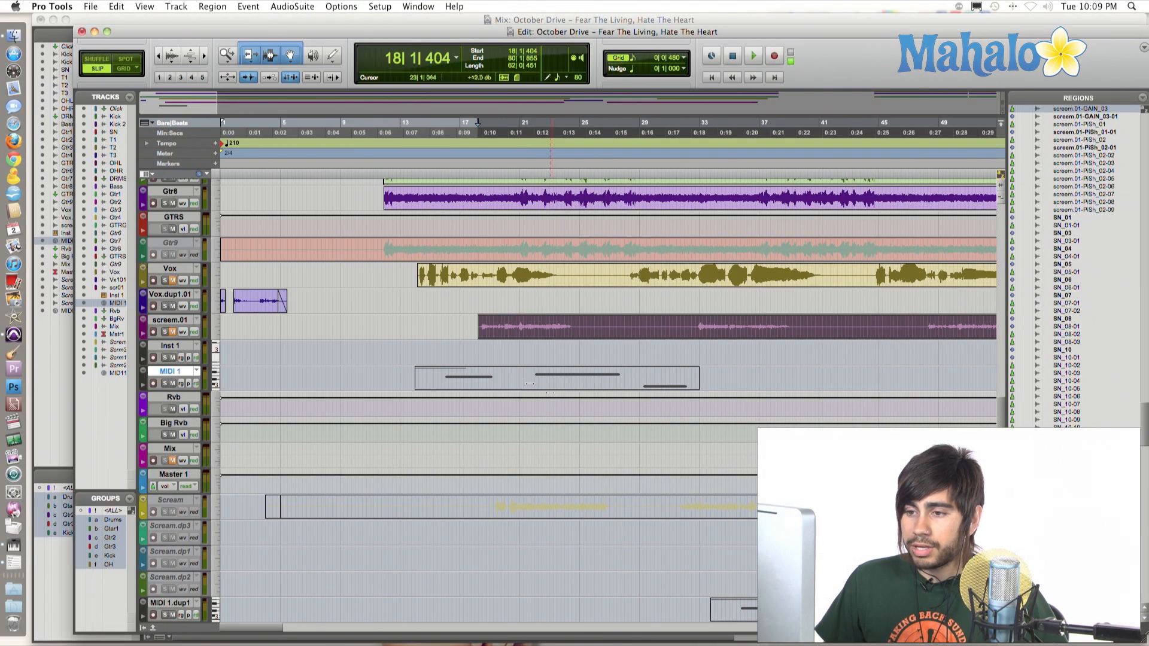
scroll("up", 3)
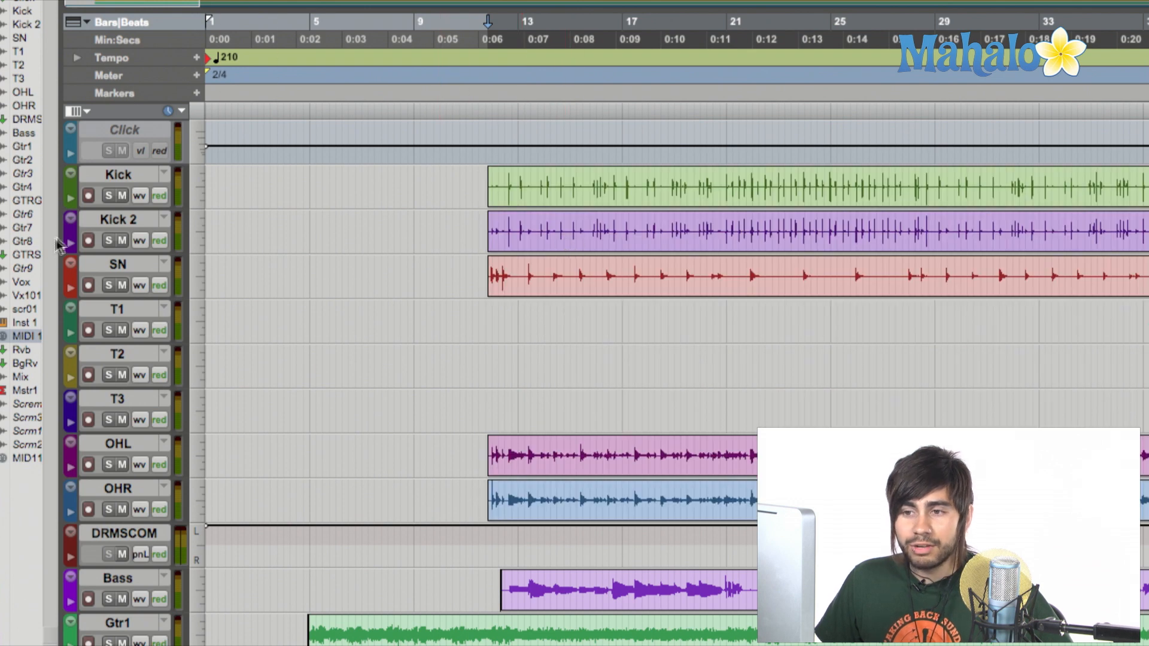
mouse_move(79, 242)
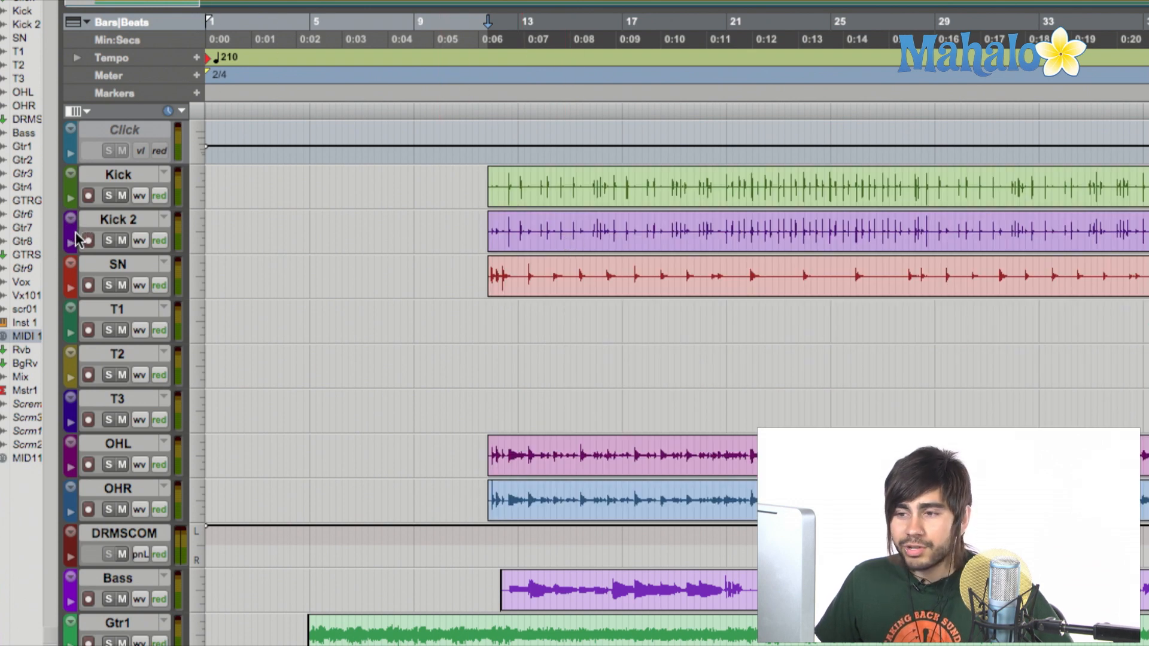
mouse_move(79, 240)
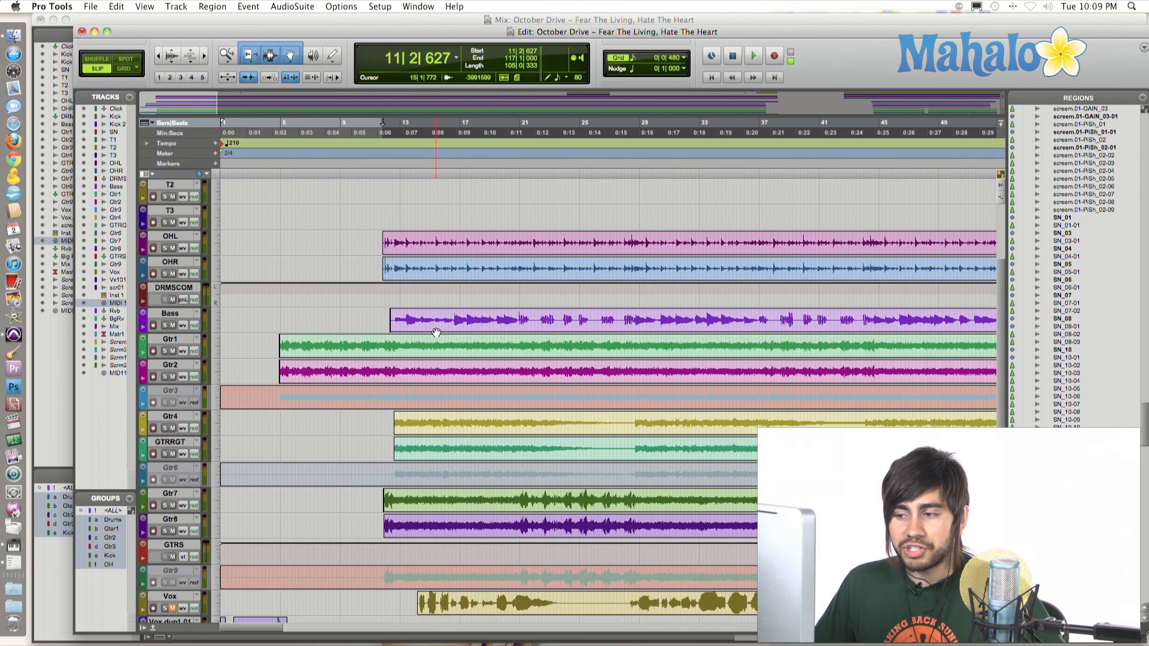
scroll("up", 3)
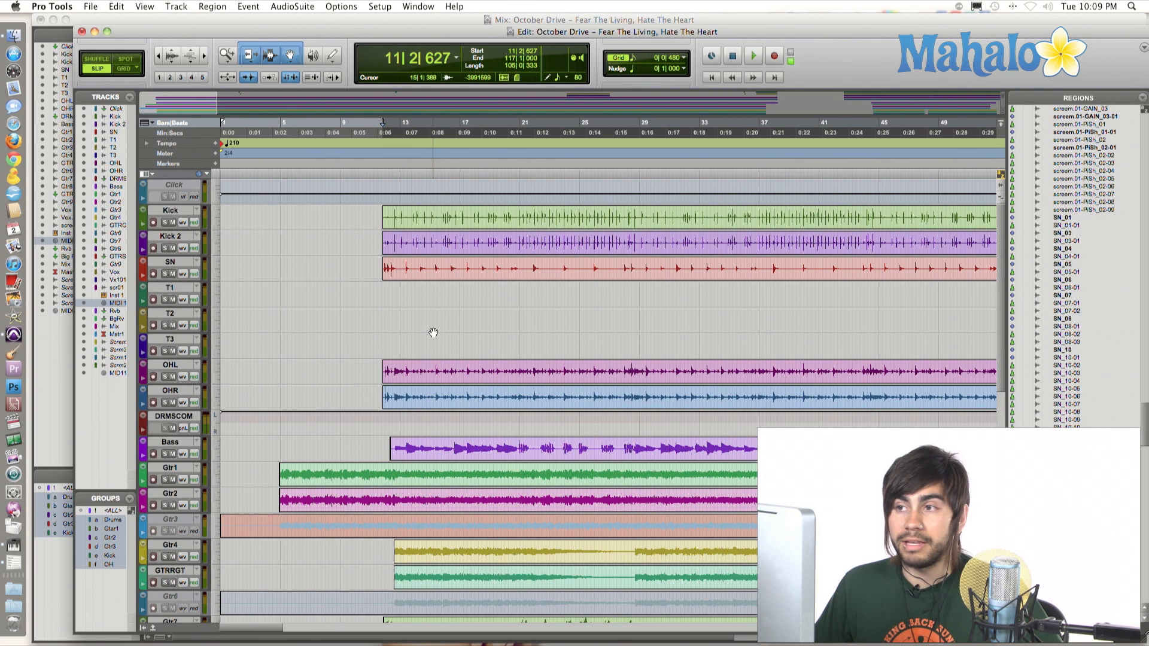
- Reopen Preferences and set Default Track Color Coding to Tracks and MIDI Devices
left_click(380, 5)
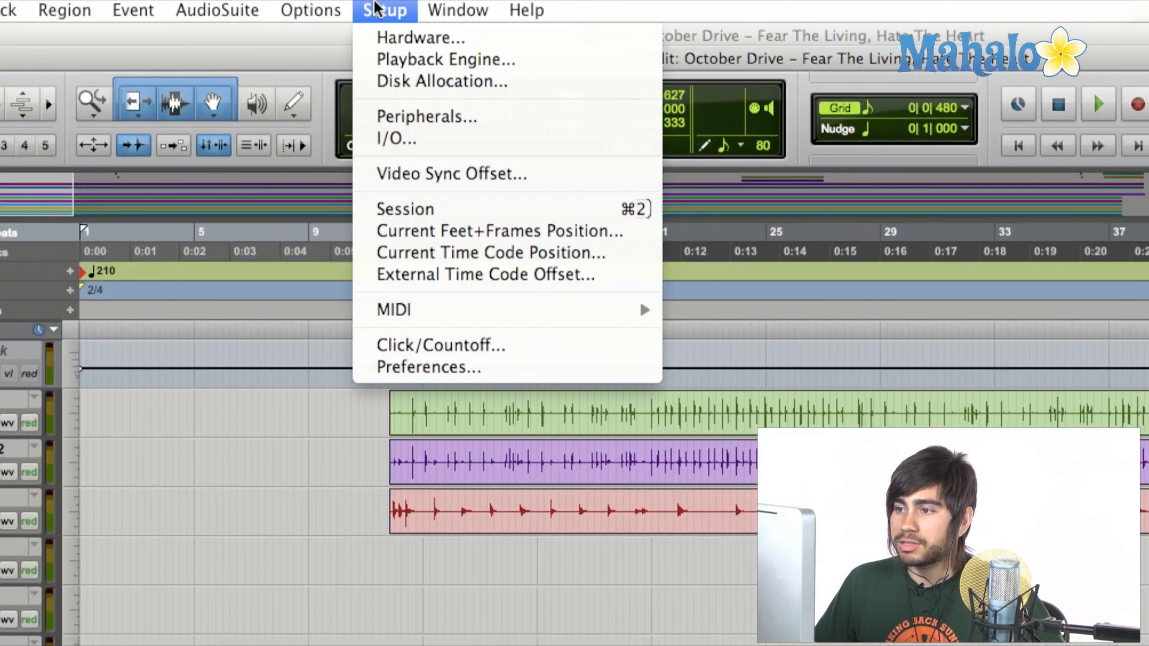
left_click(427, 367)
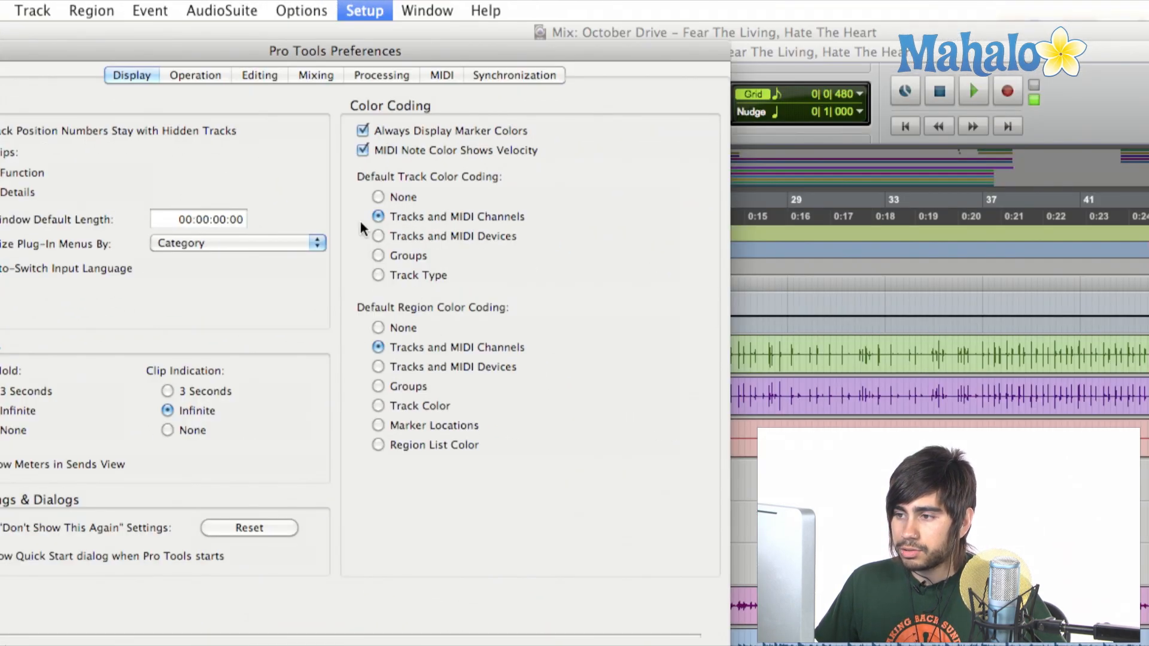
left_click(377, 236)
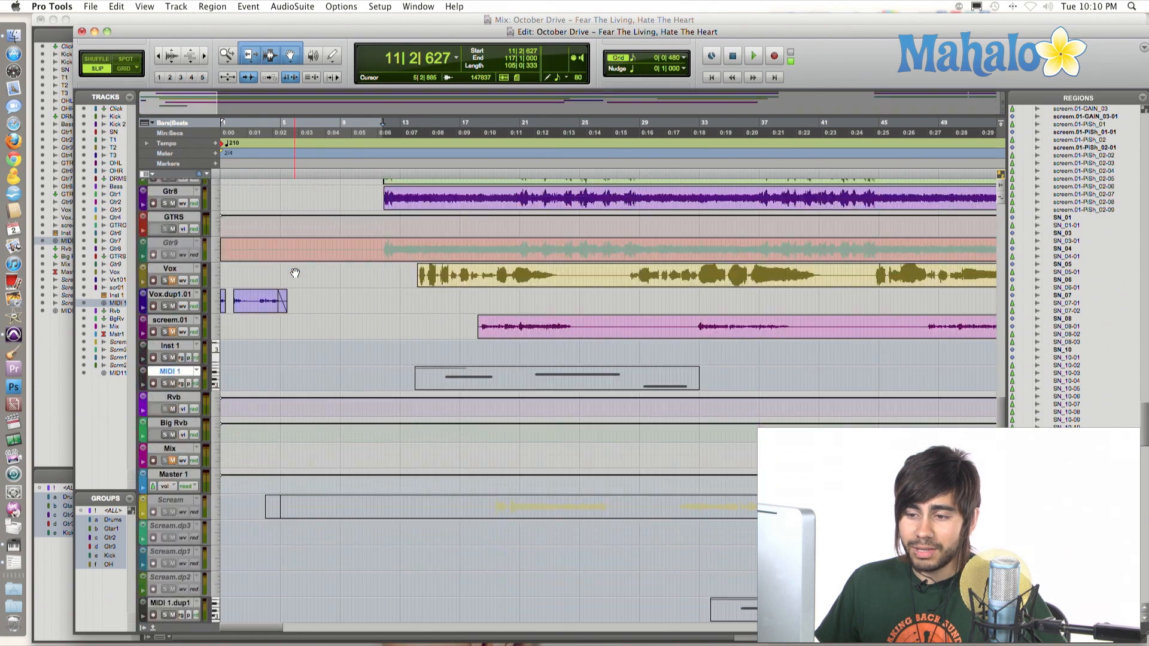
mouse_move(290, 282)
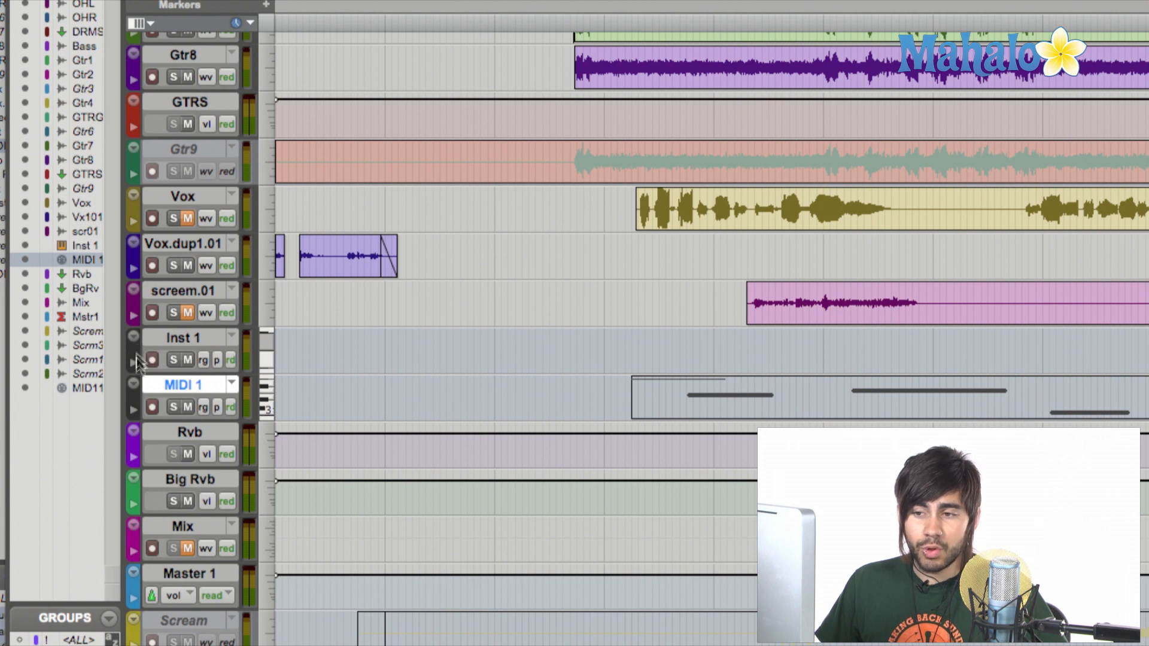
mouse_move(216, 349)
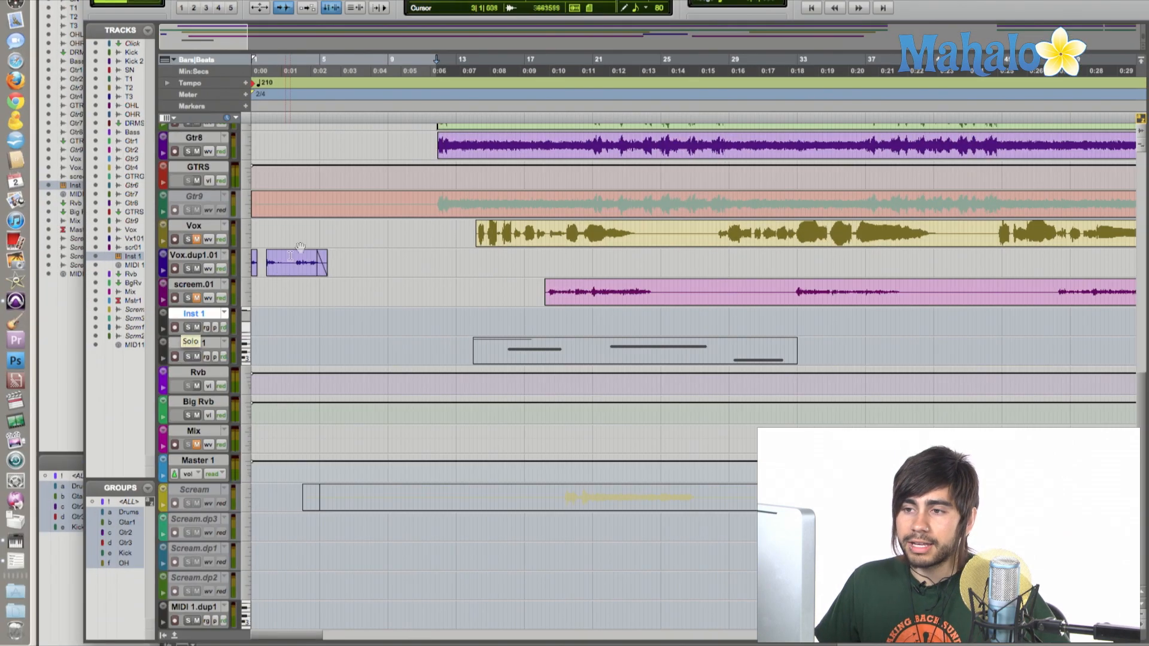
scroll("up", 3)
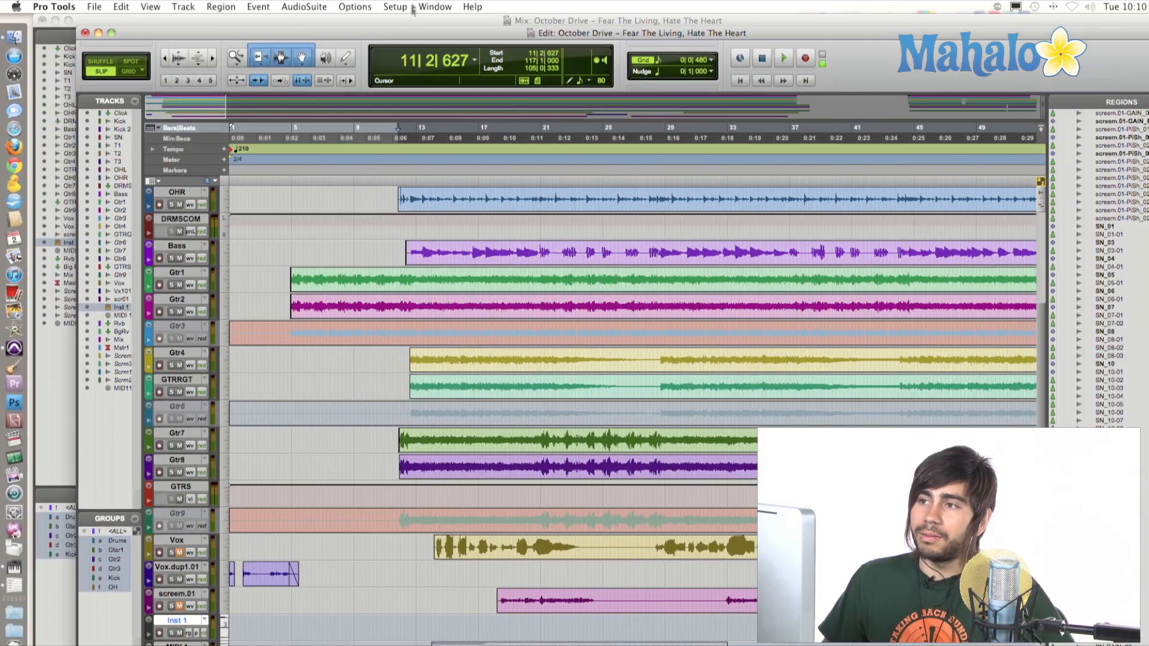
- Reopen Preferences and switch Default Track Color Coding to Groups
left_click(395, 7)
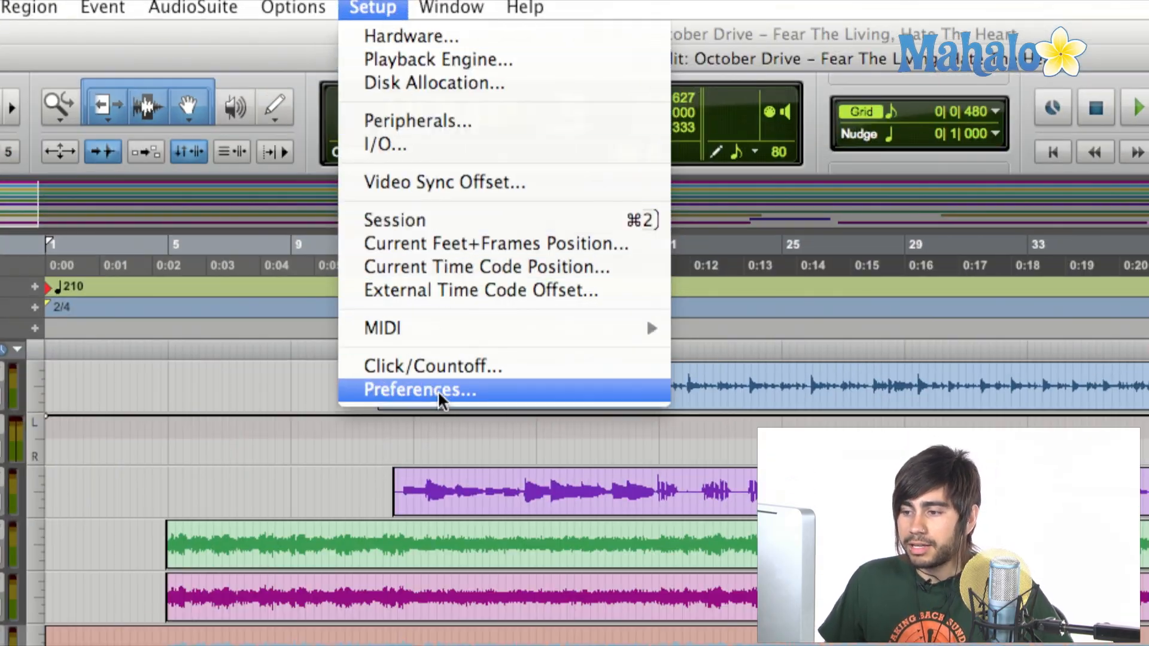
left_click(416, 390)
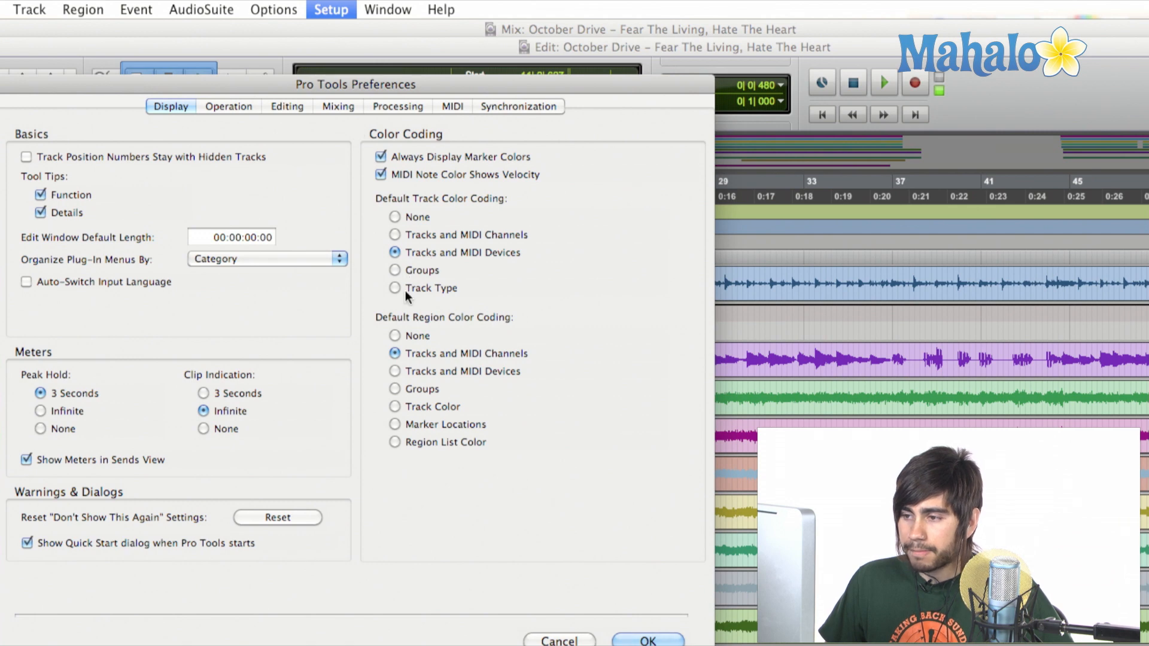
left_click(394, 270)
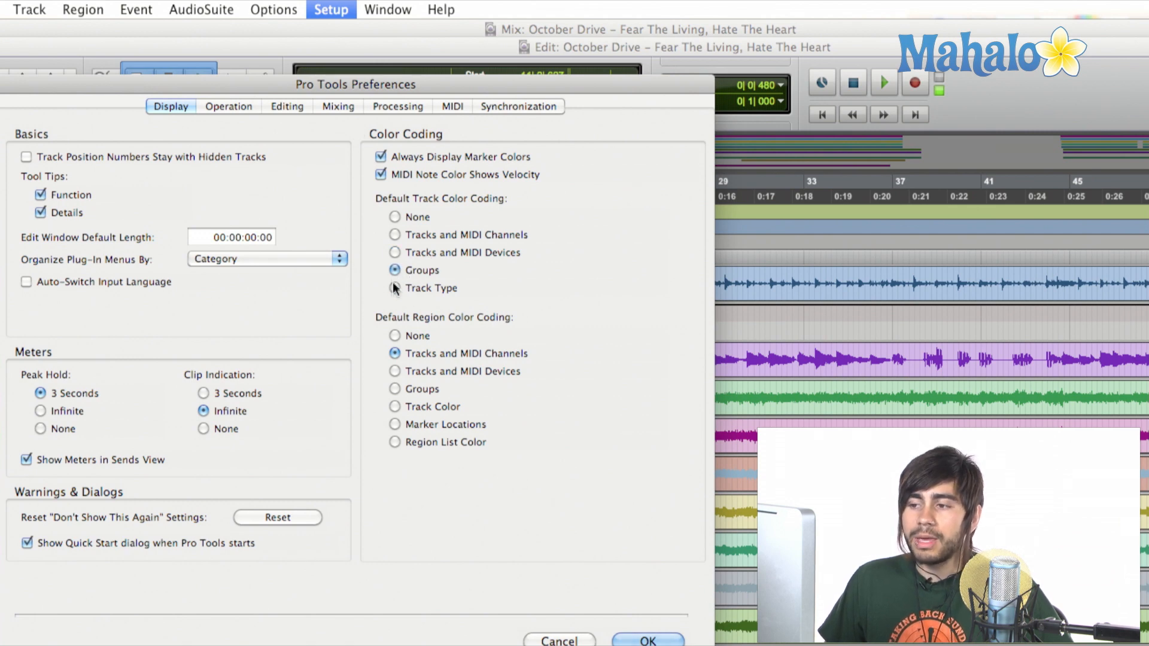
- Try Track Type, settle on Groups again and confirm with OK
left_click(395, 288)
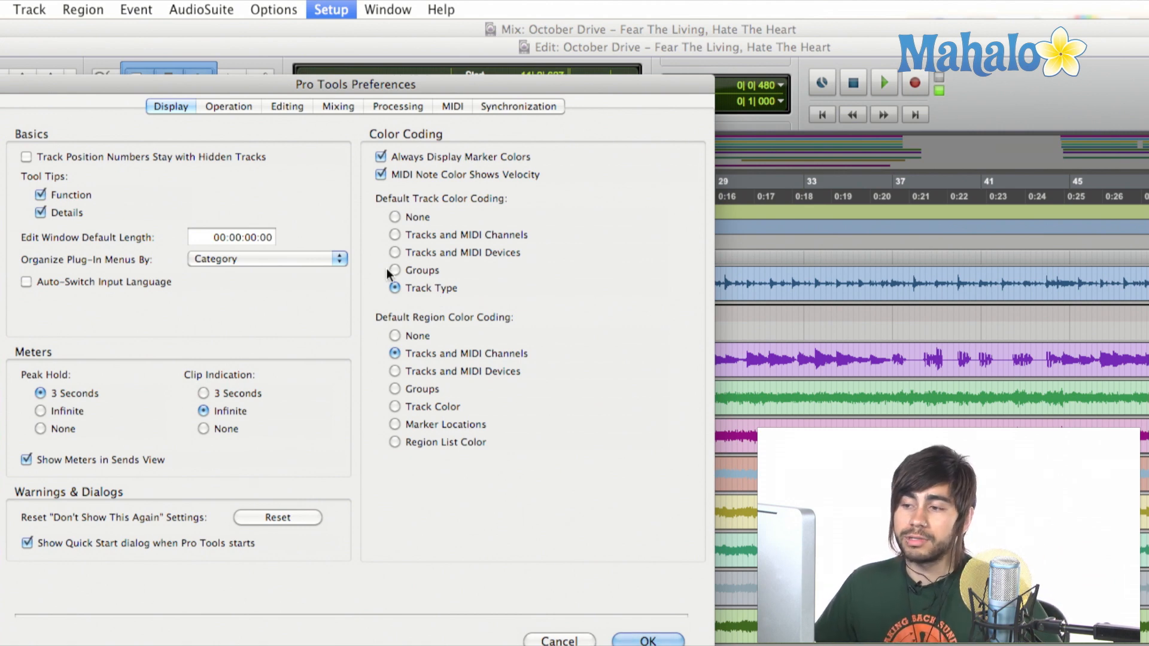
left_click(395, 269)
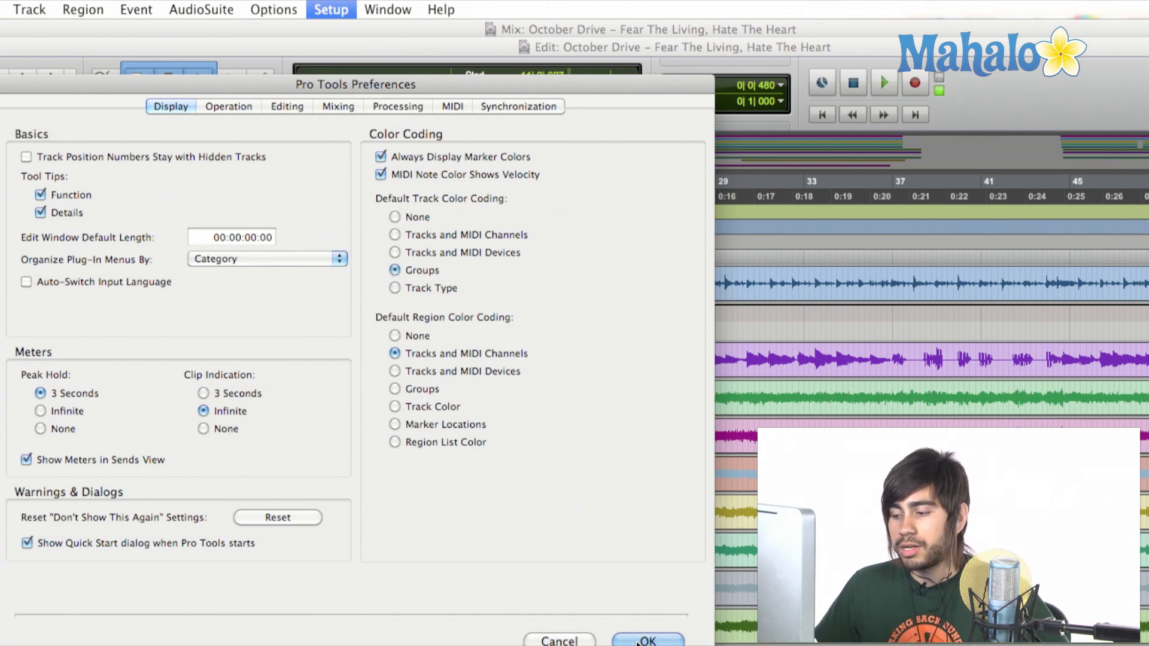
left_click(645, 640)
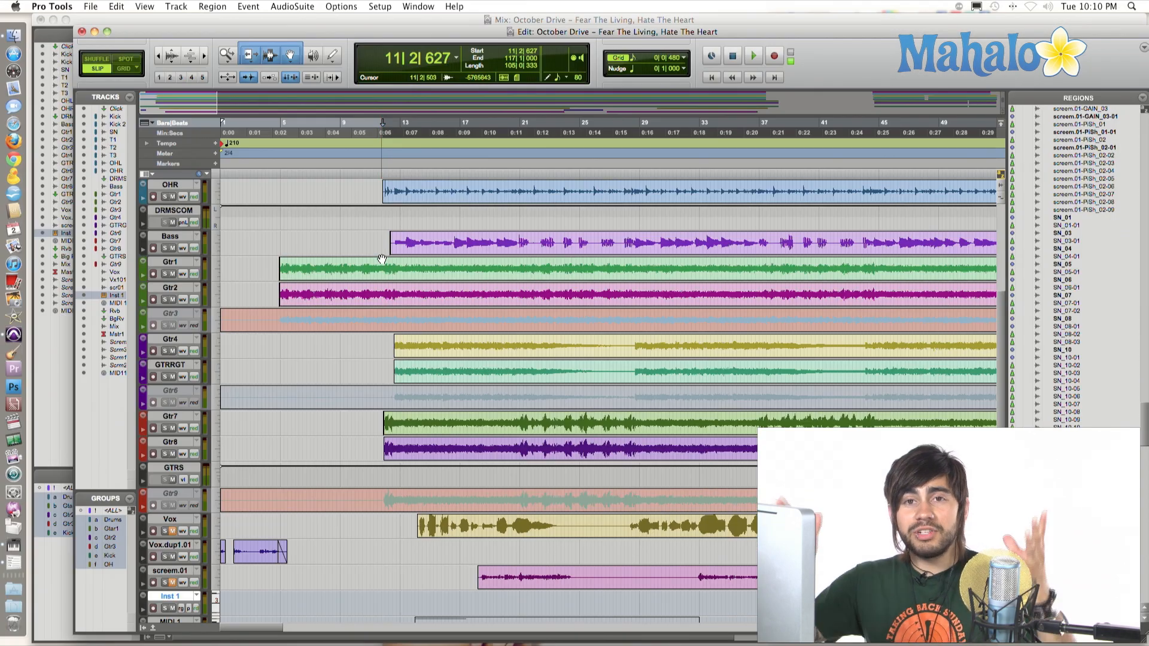